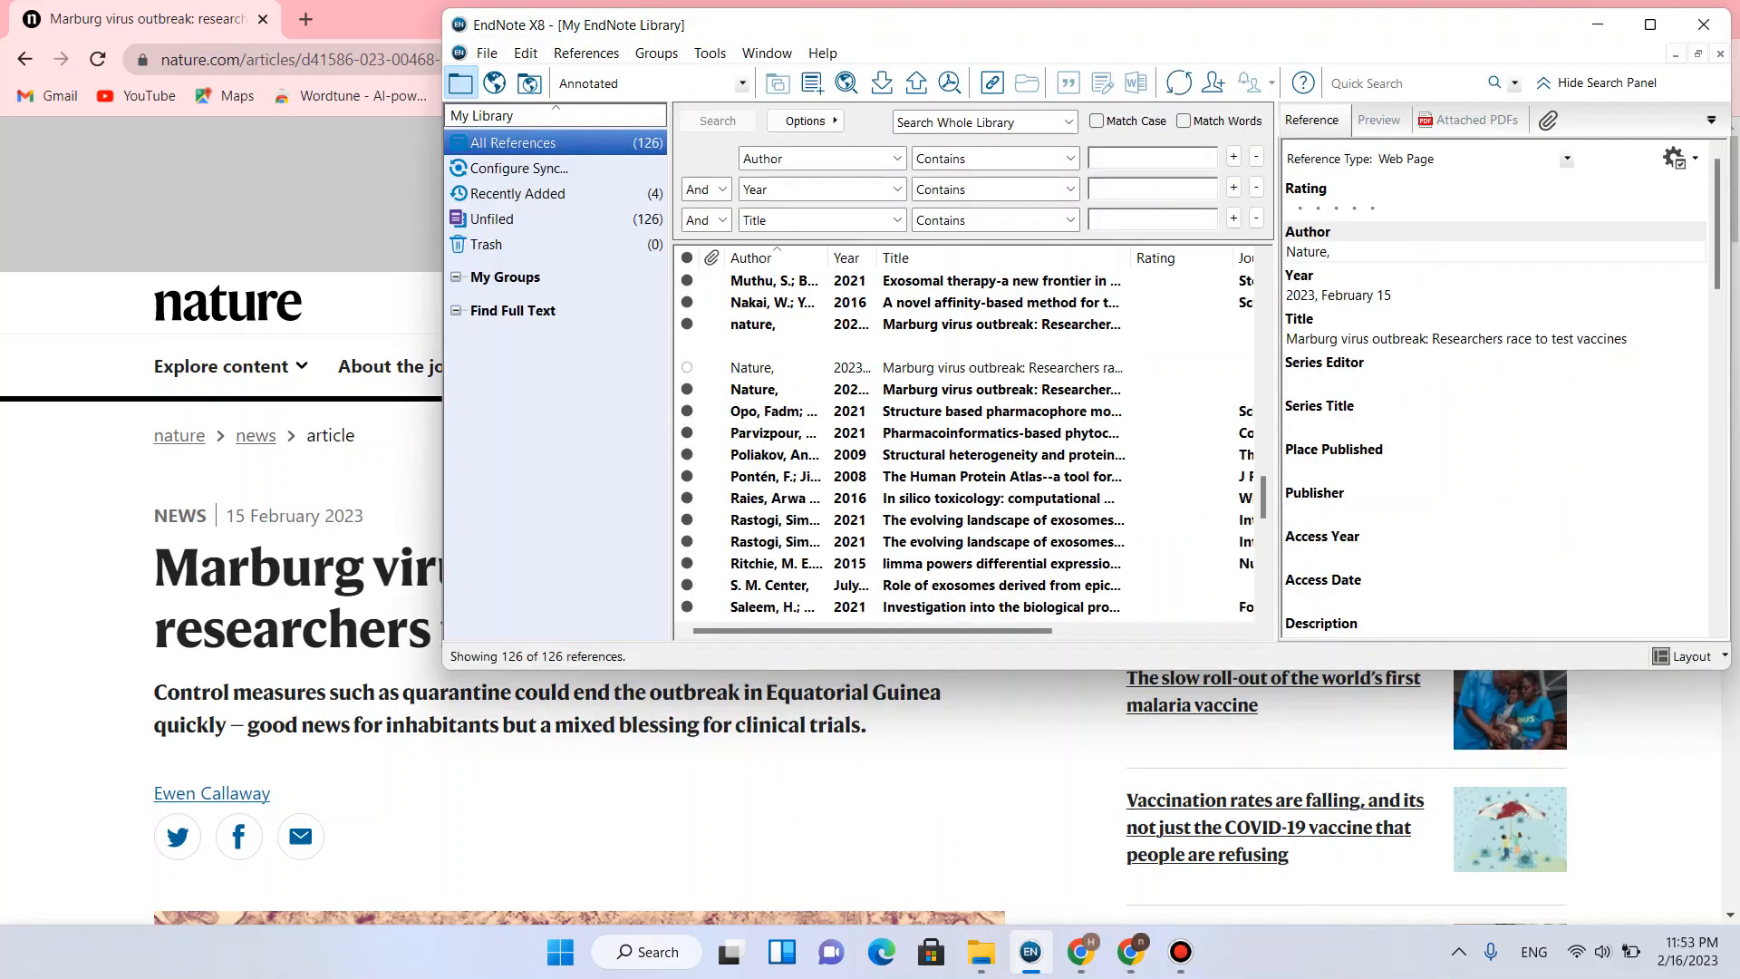
Create a new blank reference of type Web Page, ready for the author
{"action": "left_click", "coordinate": [977, 345]}
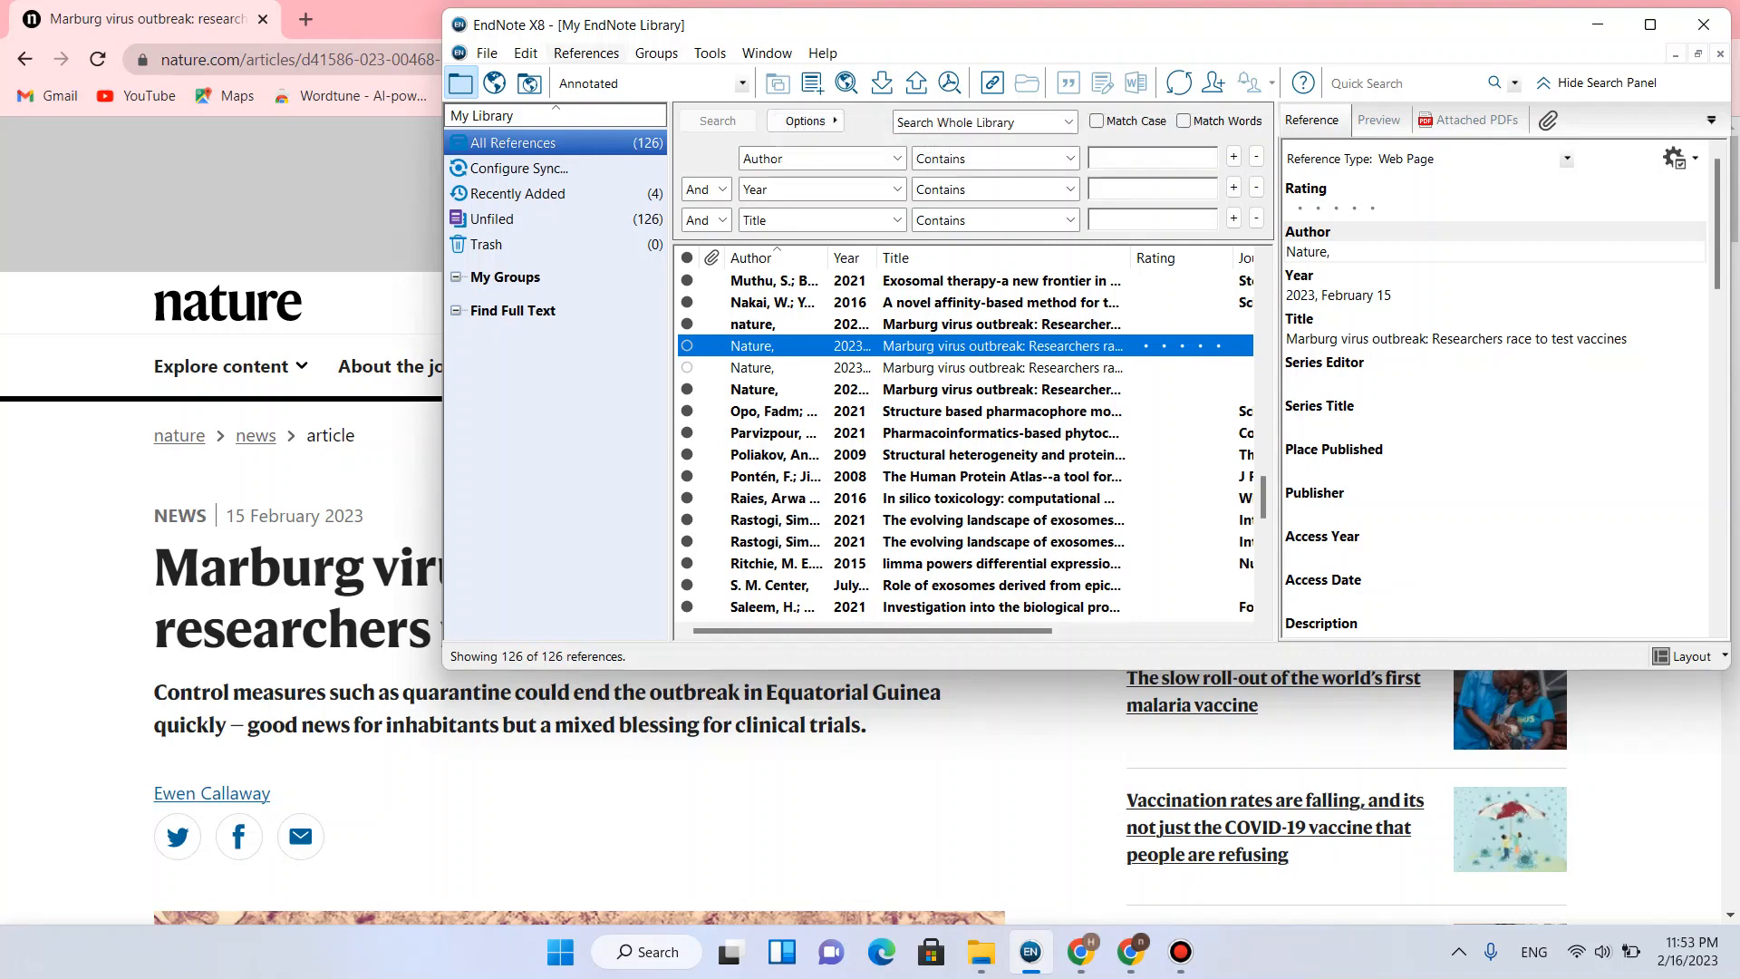
{"action": "left_click", "coordinate": [586, 54]}
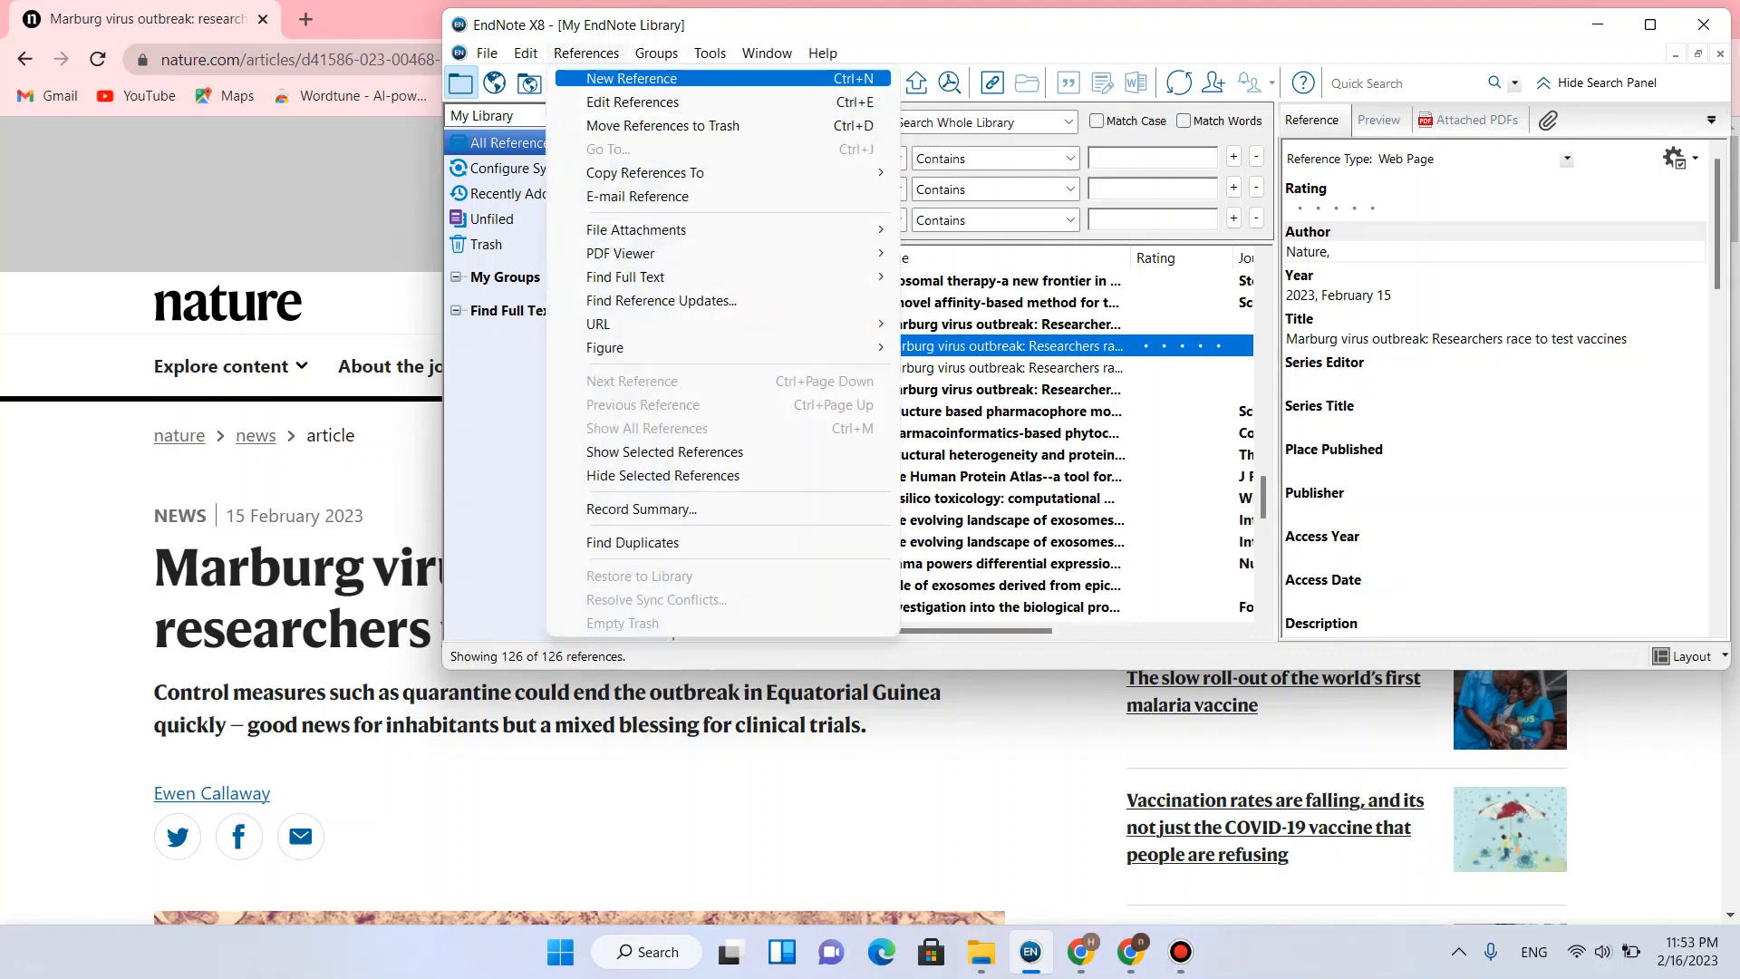
{"action": "left_click", "coordinate": [630, 78]}
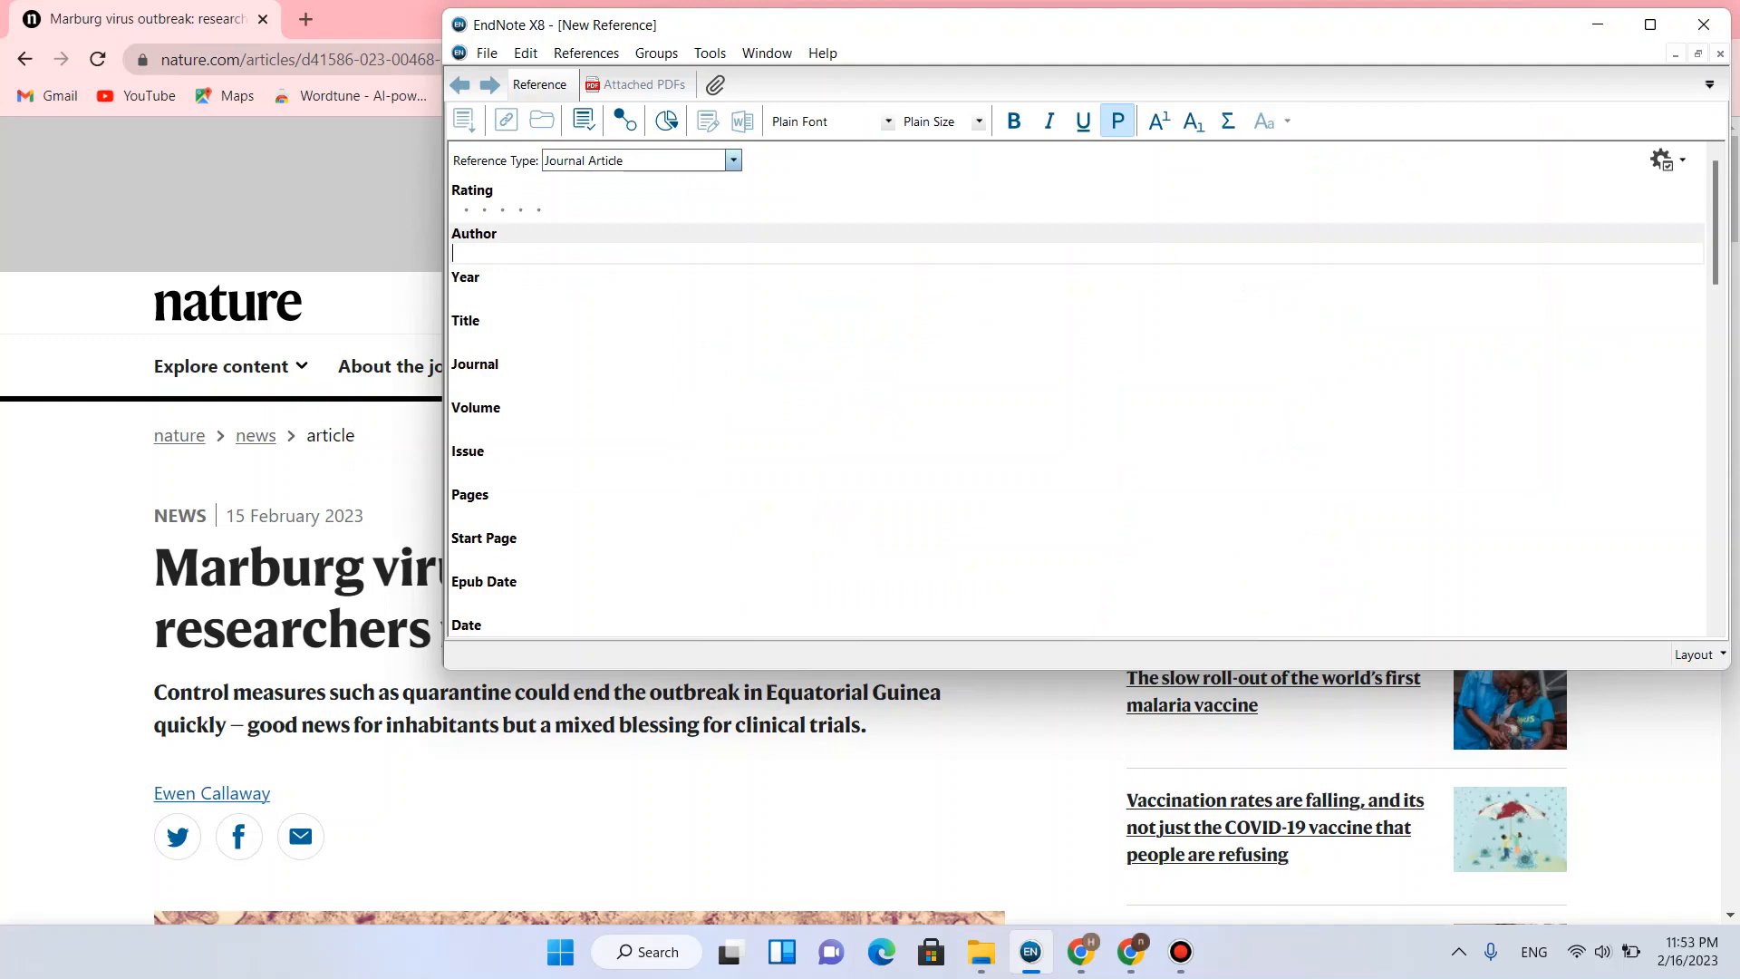
{"action": "left_click", "coordinate": [731, 160]}
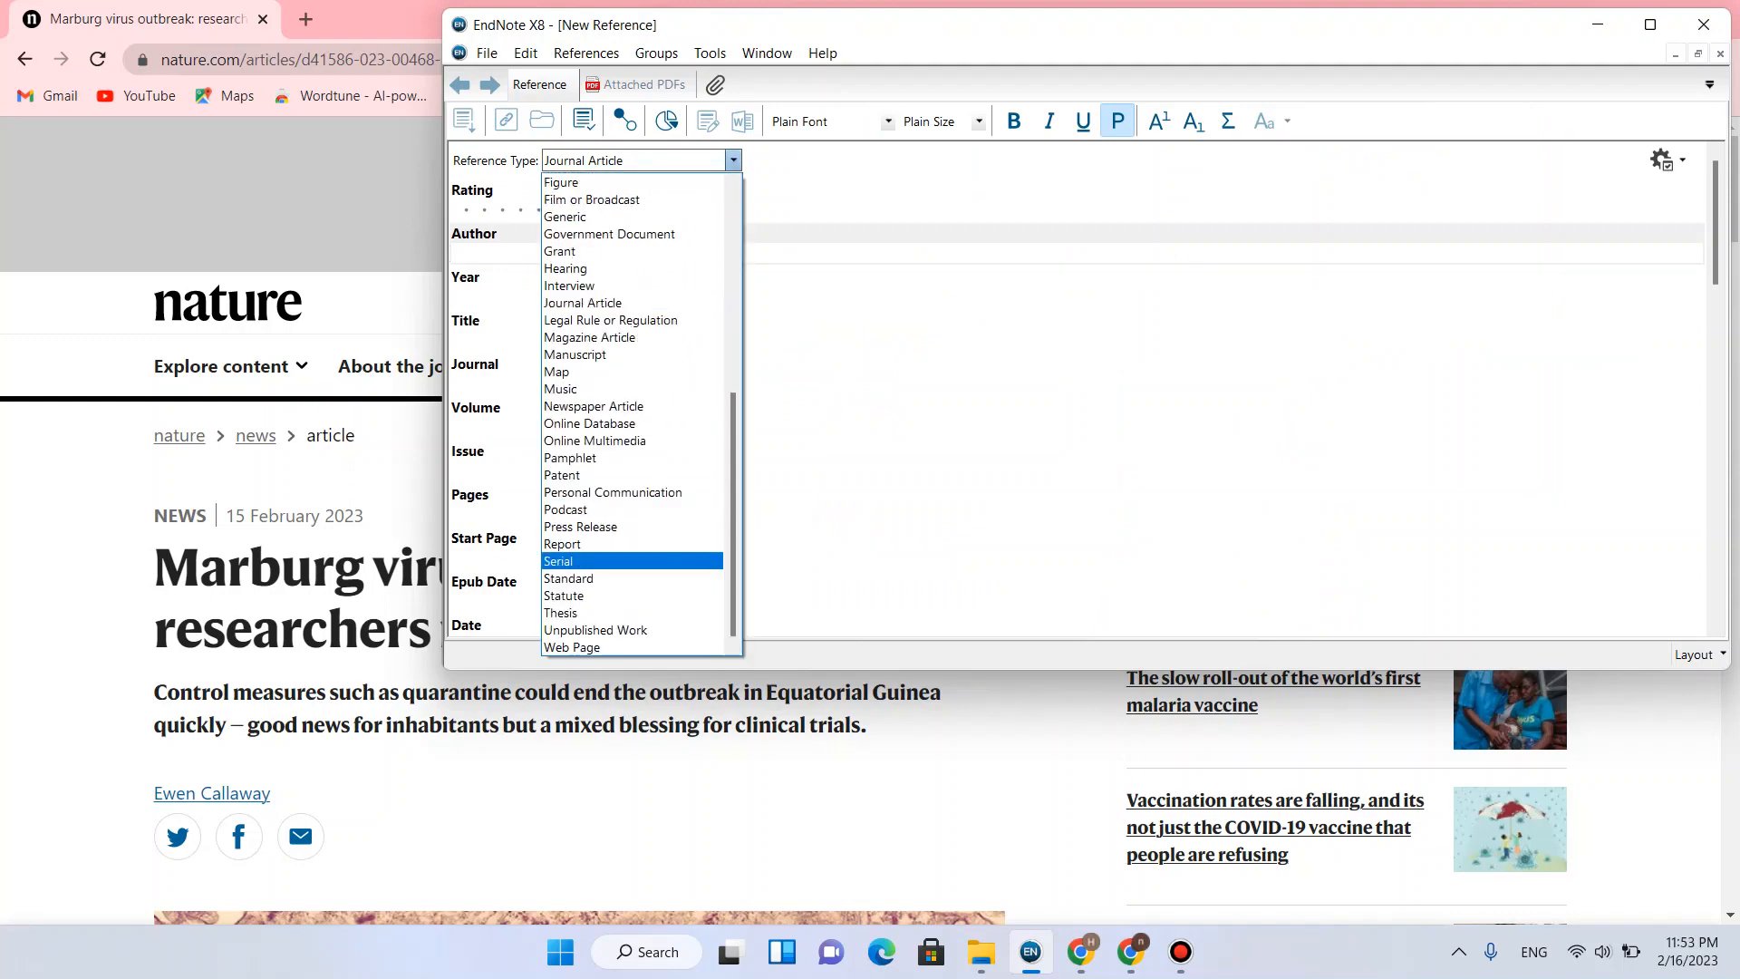
{"action": "left_click", "coordinate": [572, 647]}
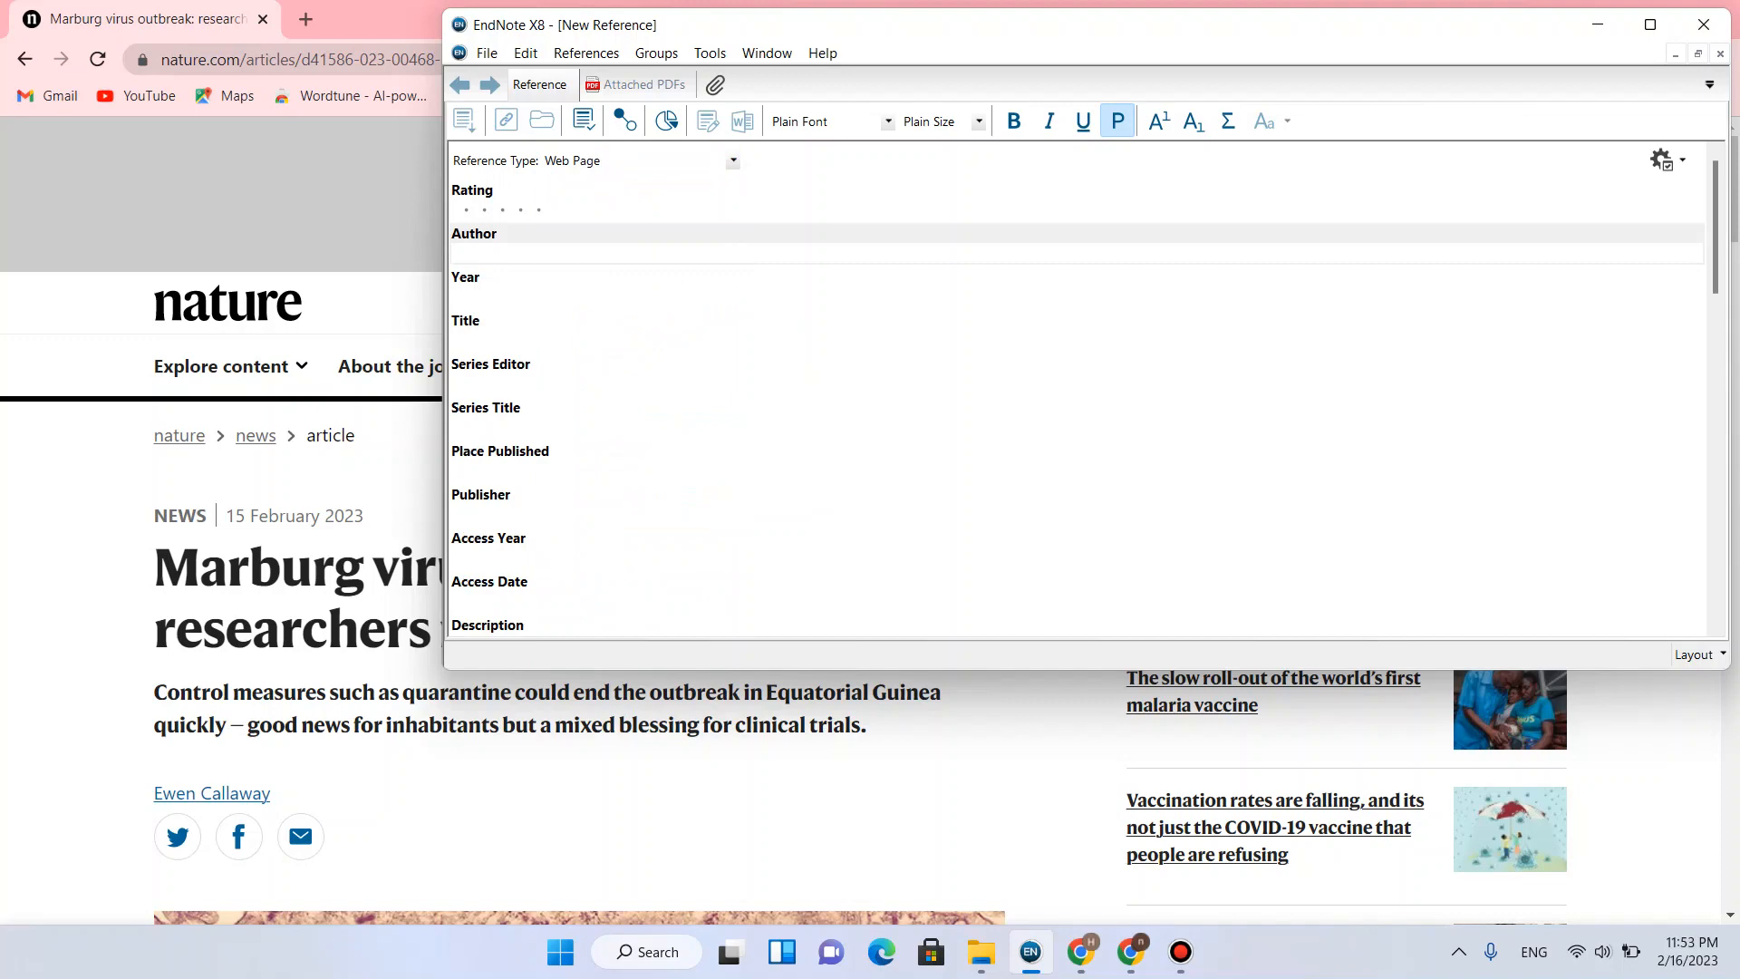
{"action": "left_click", "coordinate": [499, 253]}
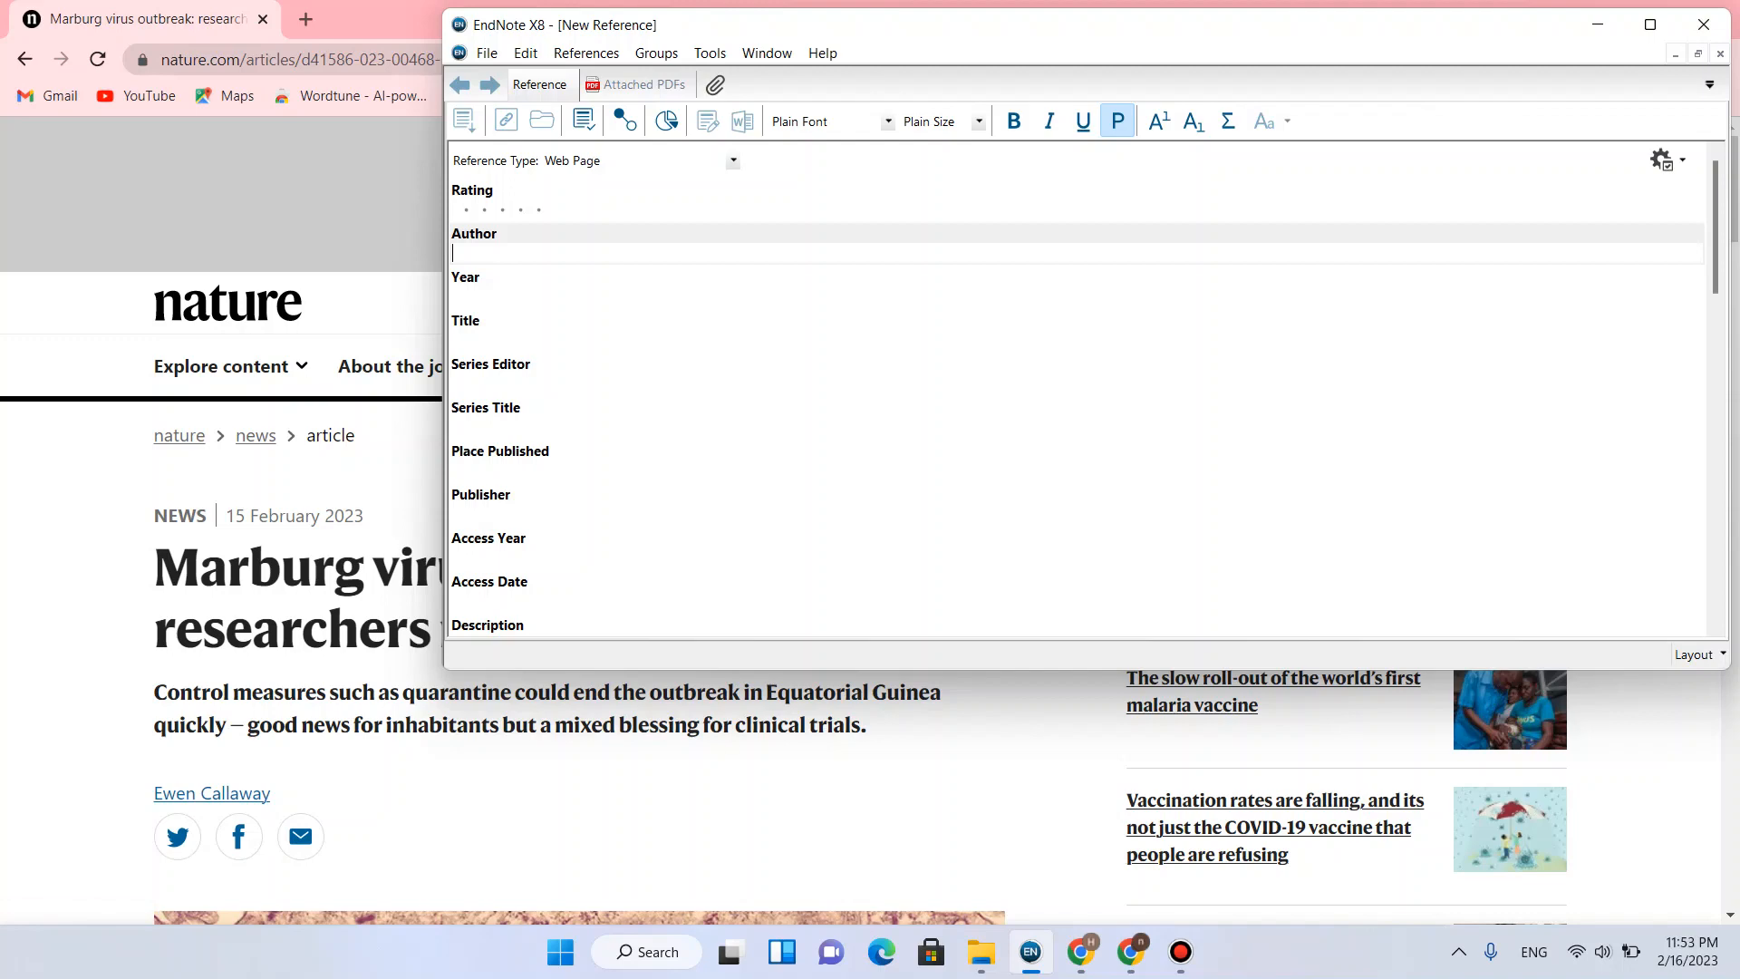
Enter 'Nature,' as the author and switch back to the Marburg article in Chrome
{"action": "type", "text": "Nagasaka, M."}
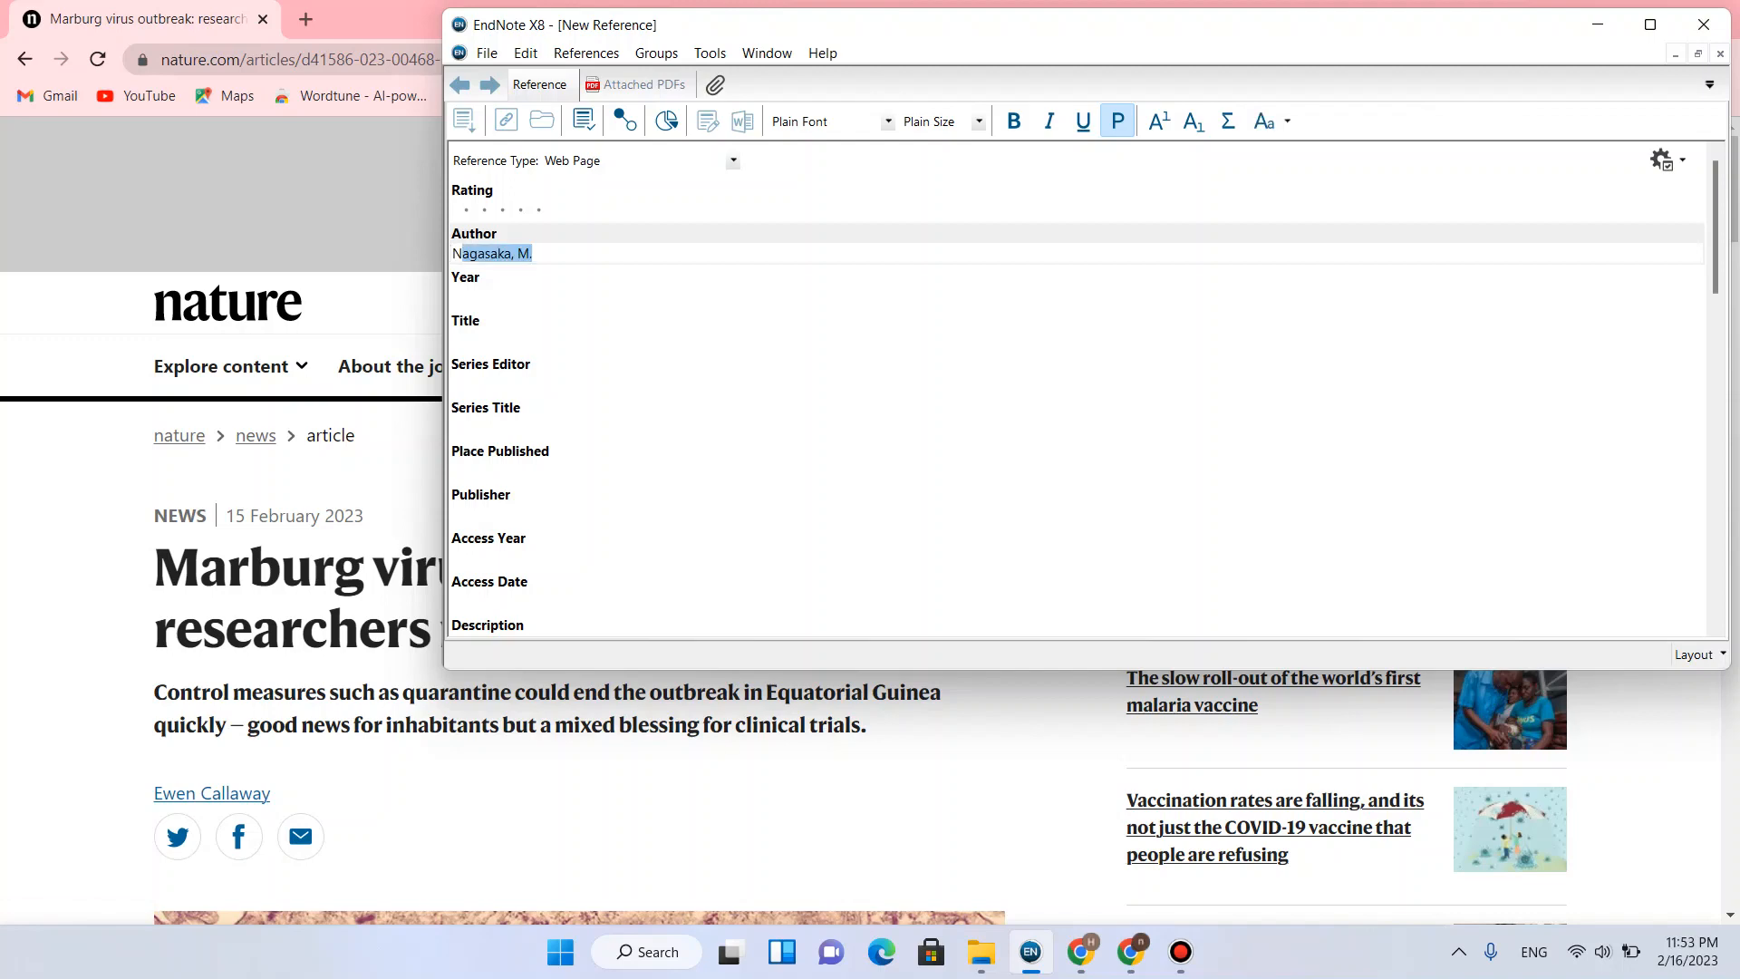
{"action": "type", "text": "Nature"}
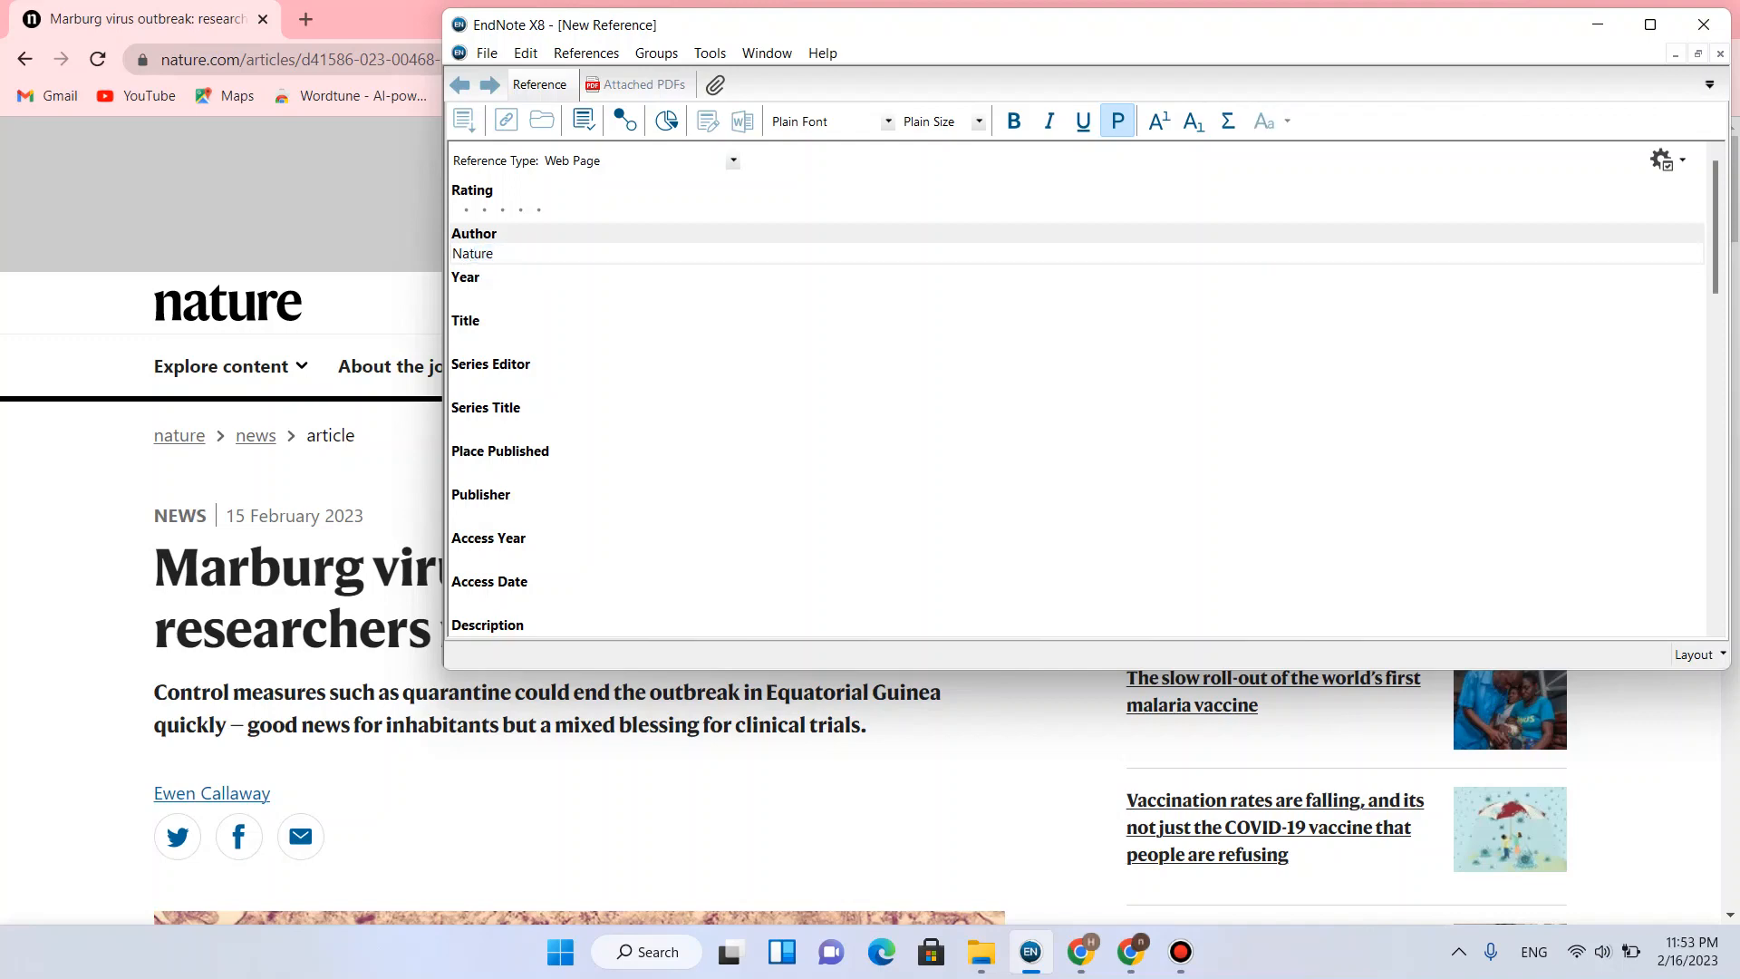
{"action": "type", "text": ","}
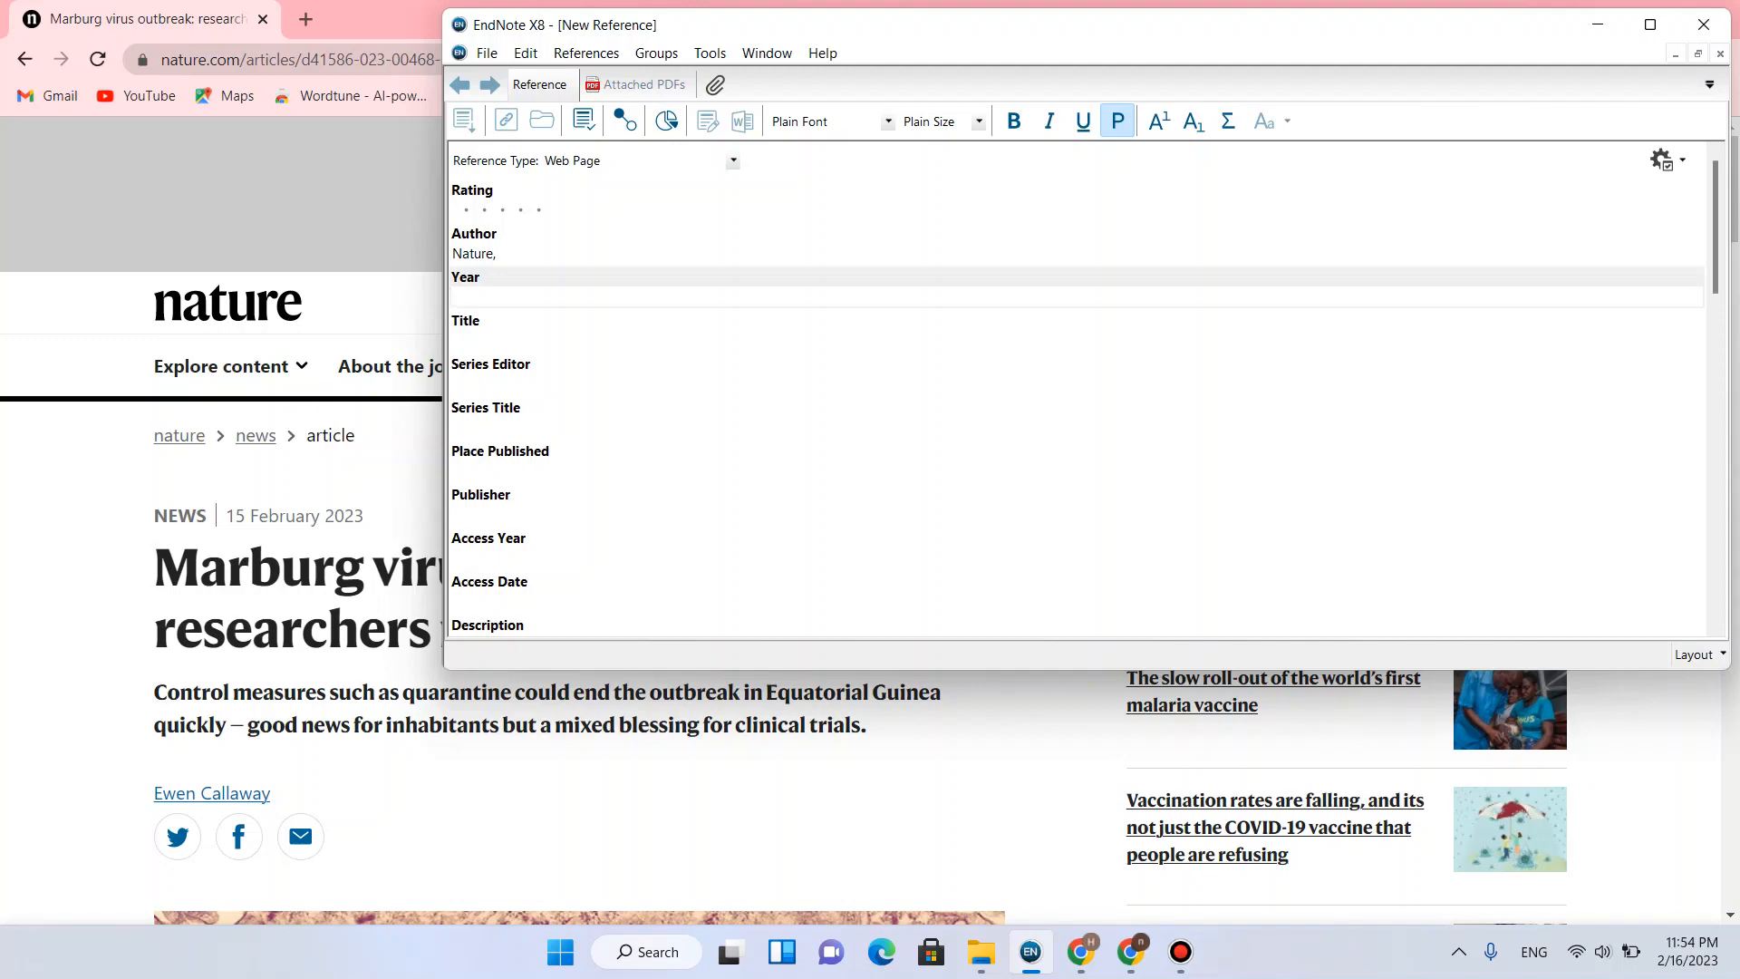
{"action": "left_click", "coordinate": [455, 297]}
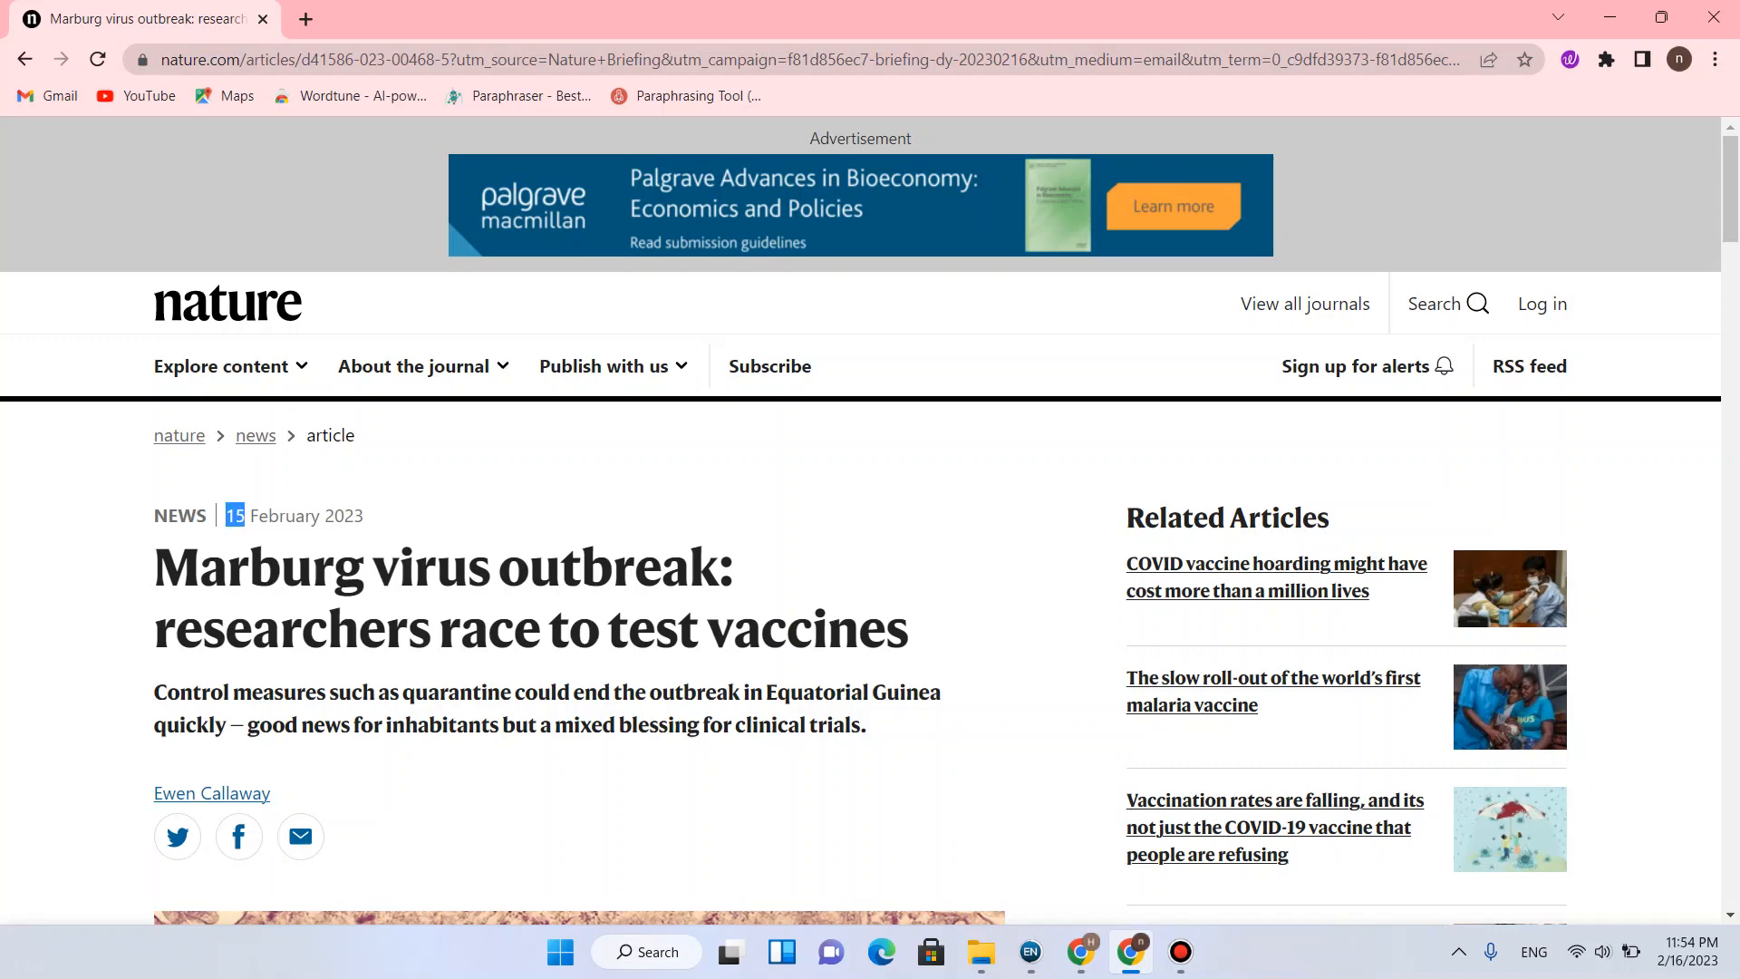
Select the publication date '15 February 2023' on the Nature article page
{"action": "left_click_drag", "start_coordinate": [239, 514], "coordinate": [375, 515]}
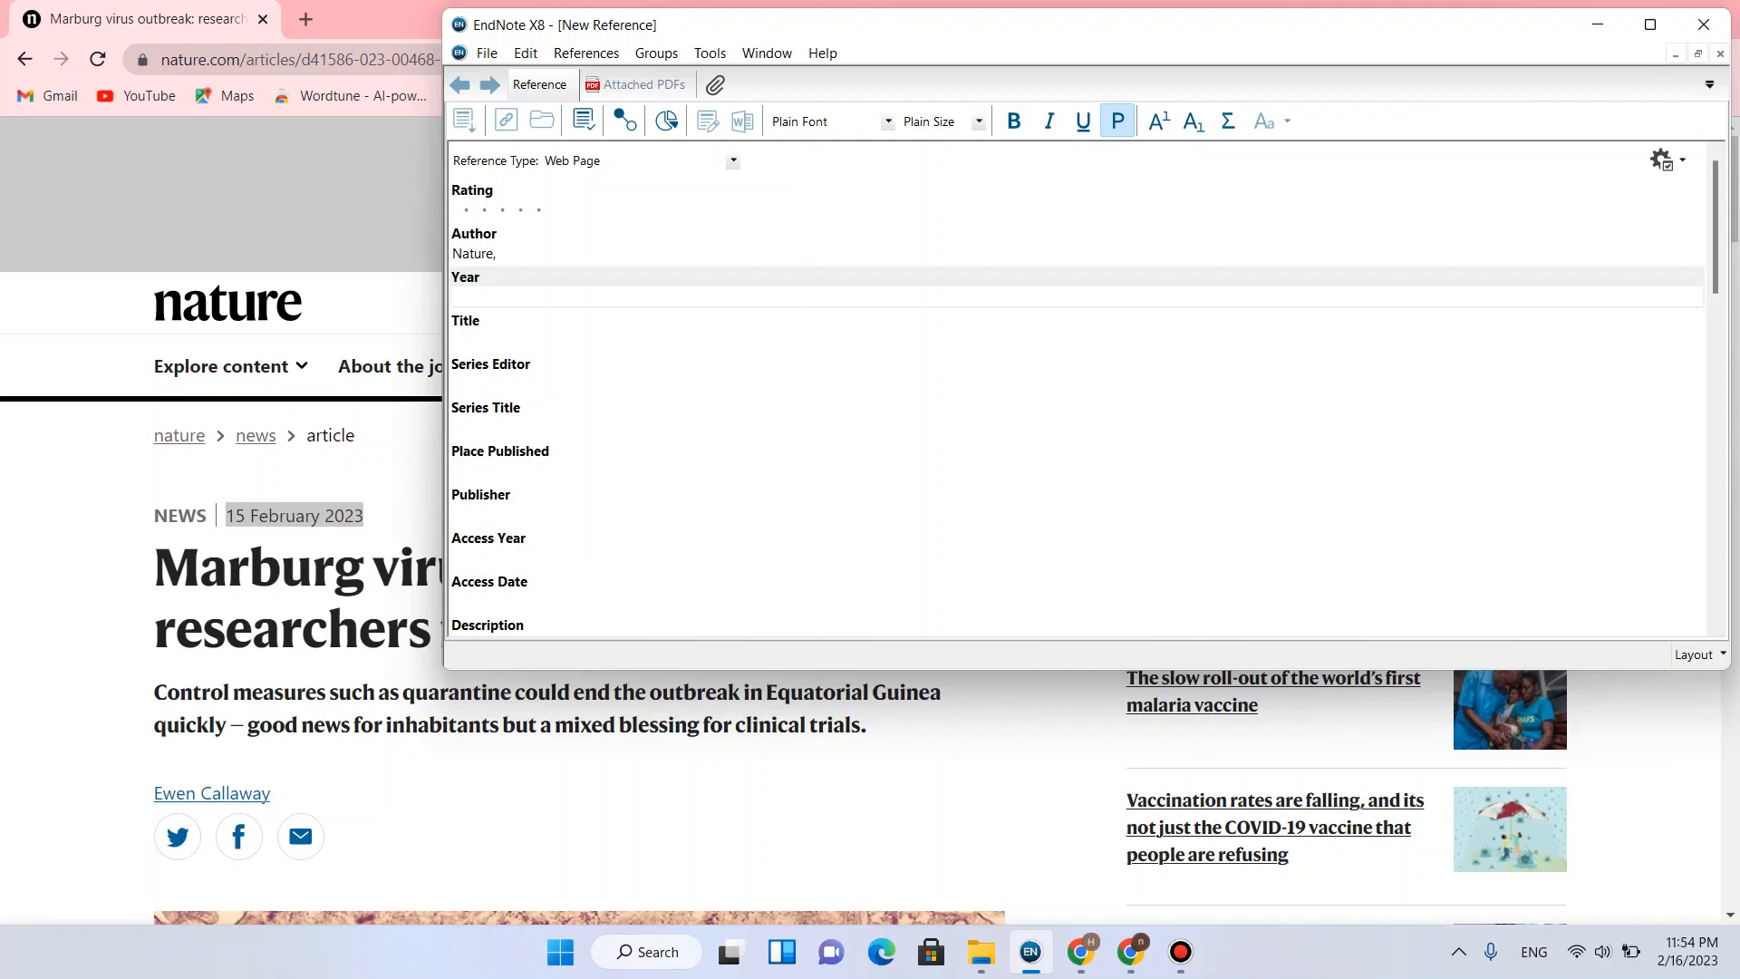
Fill the Year field with '2023, Feb 15'
{"action": "left_click", "coordinate": [499, 297]}
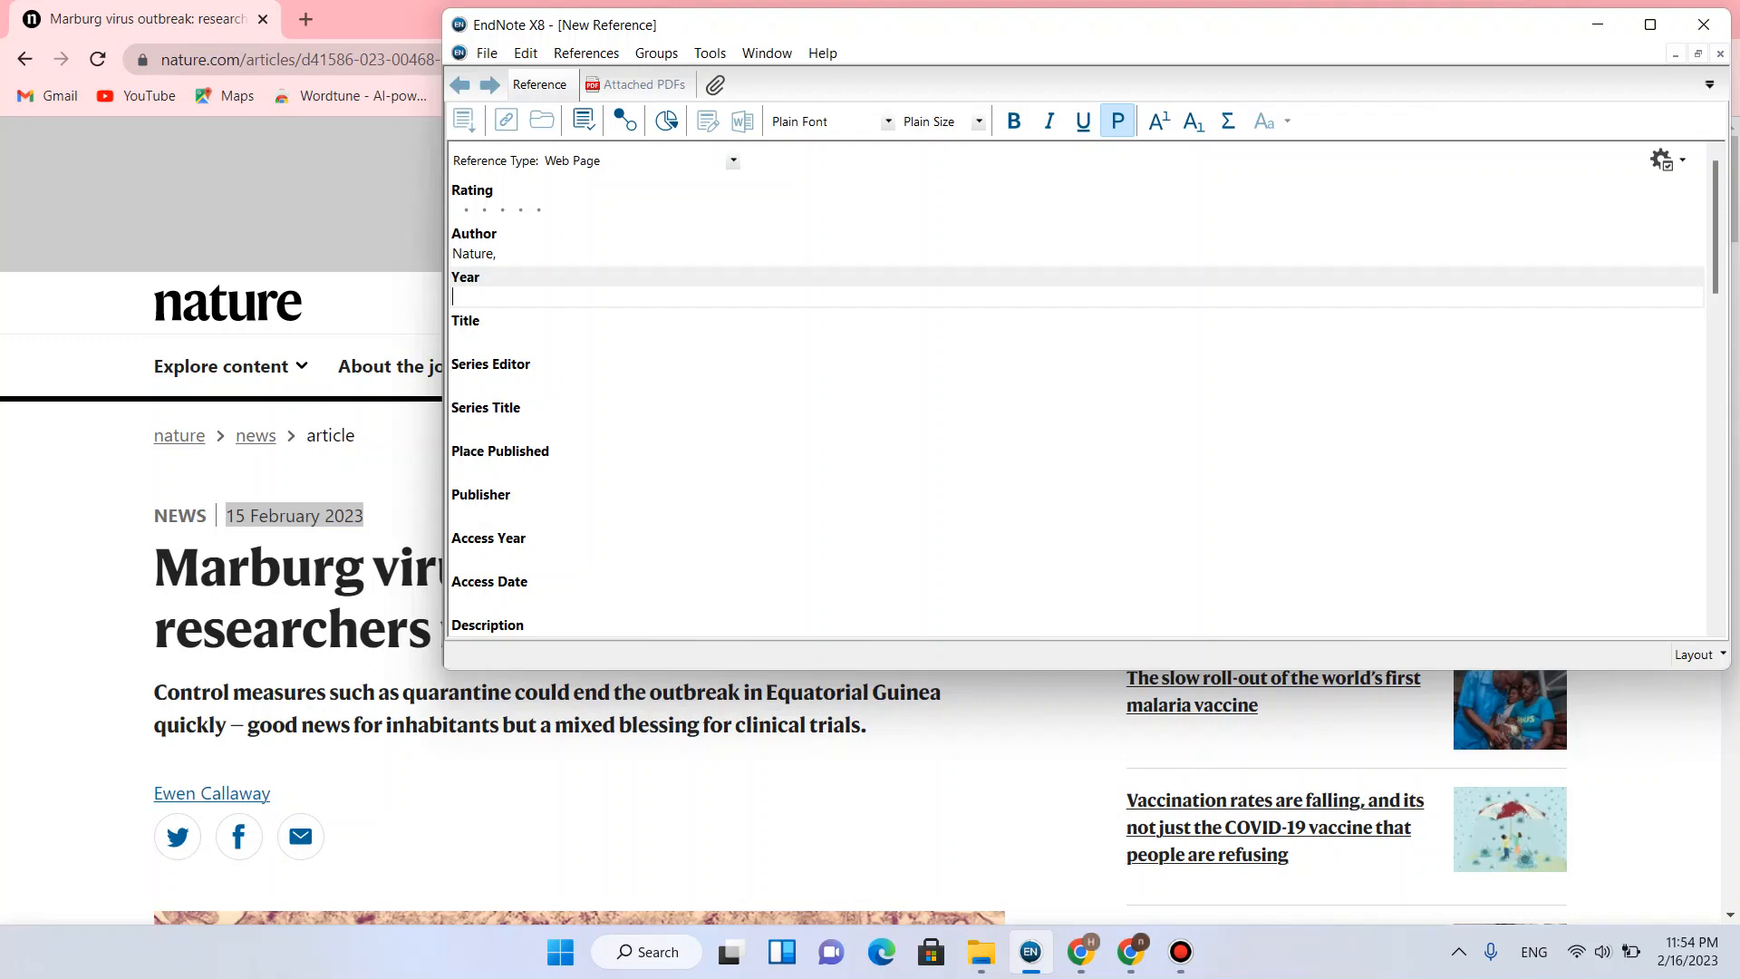
{"action": "type", "text": "2023"}
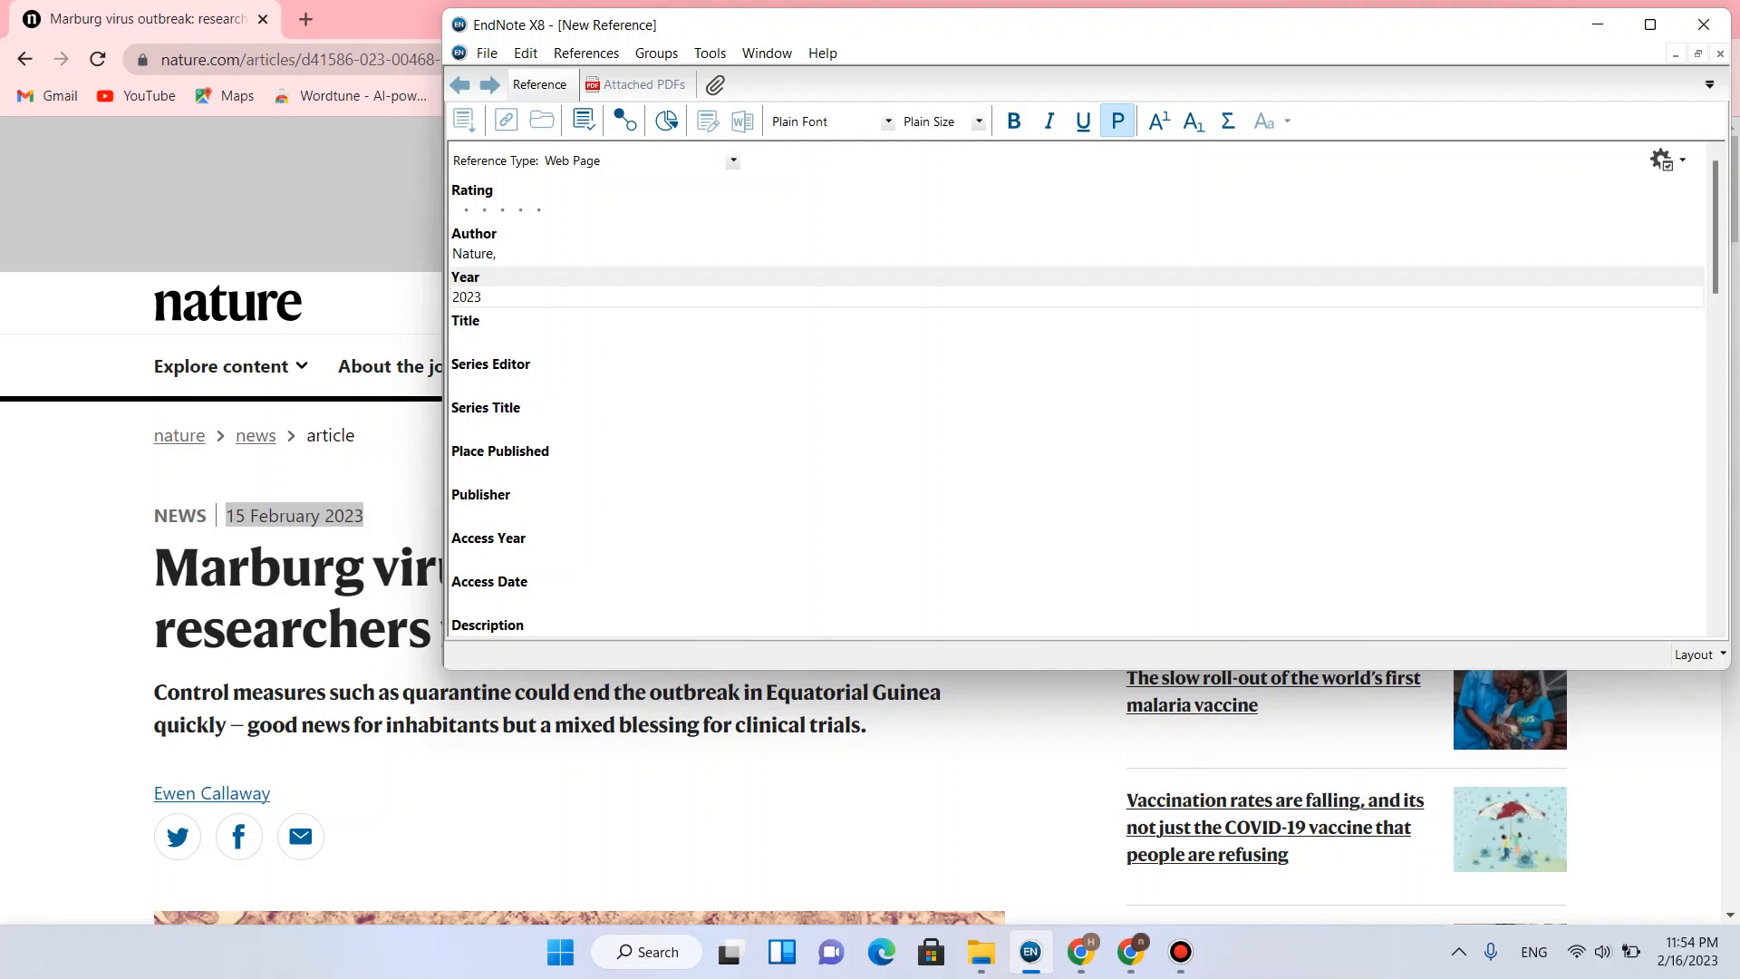
{"action": "left_click", "coordinate": [483, 296]}
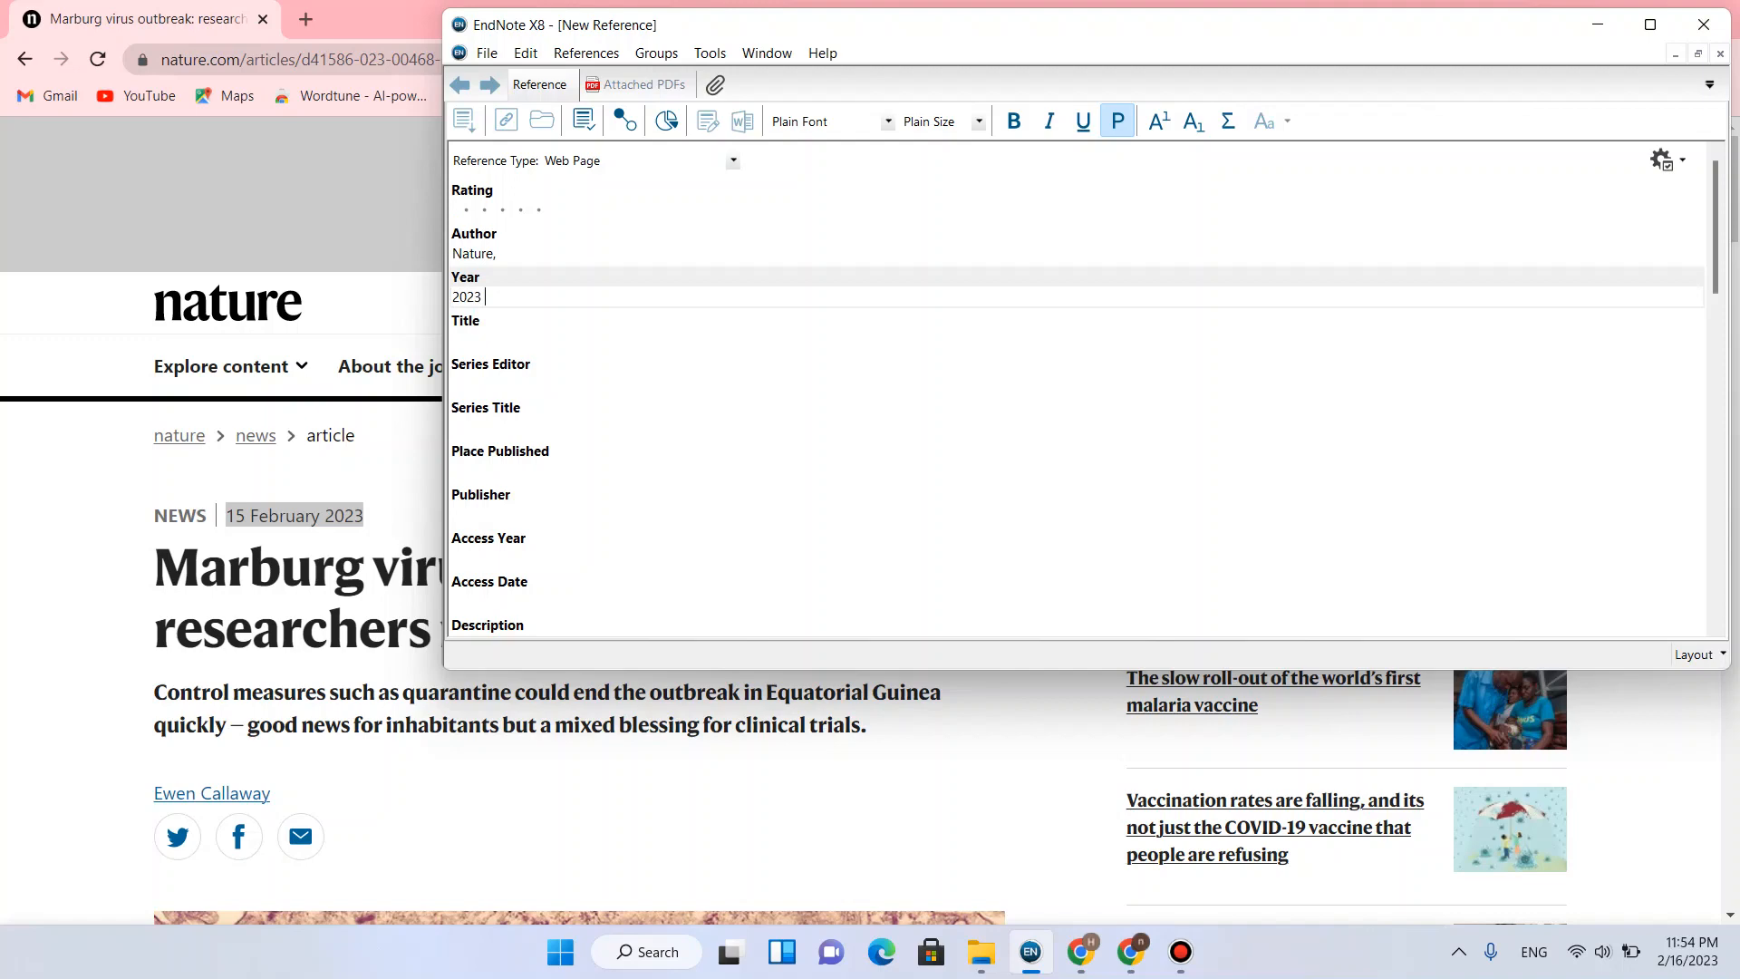
{"action": "type", "text": ","}
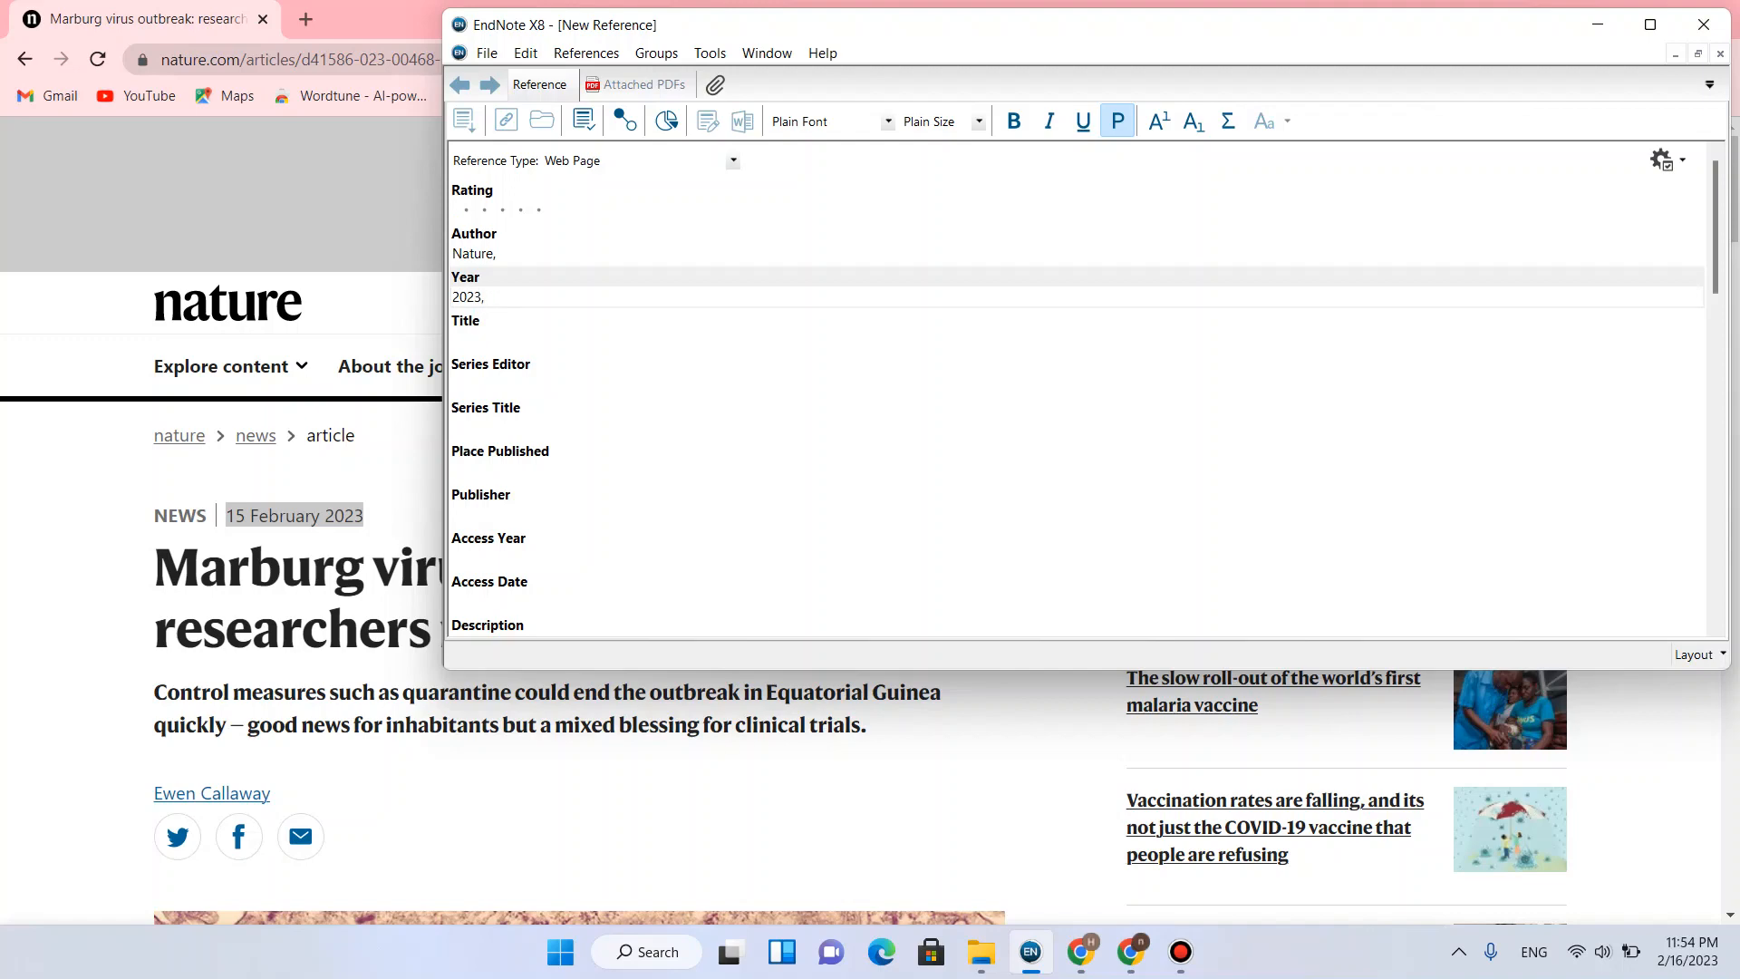
{"action": "type", "text": "February"}
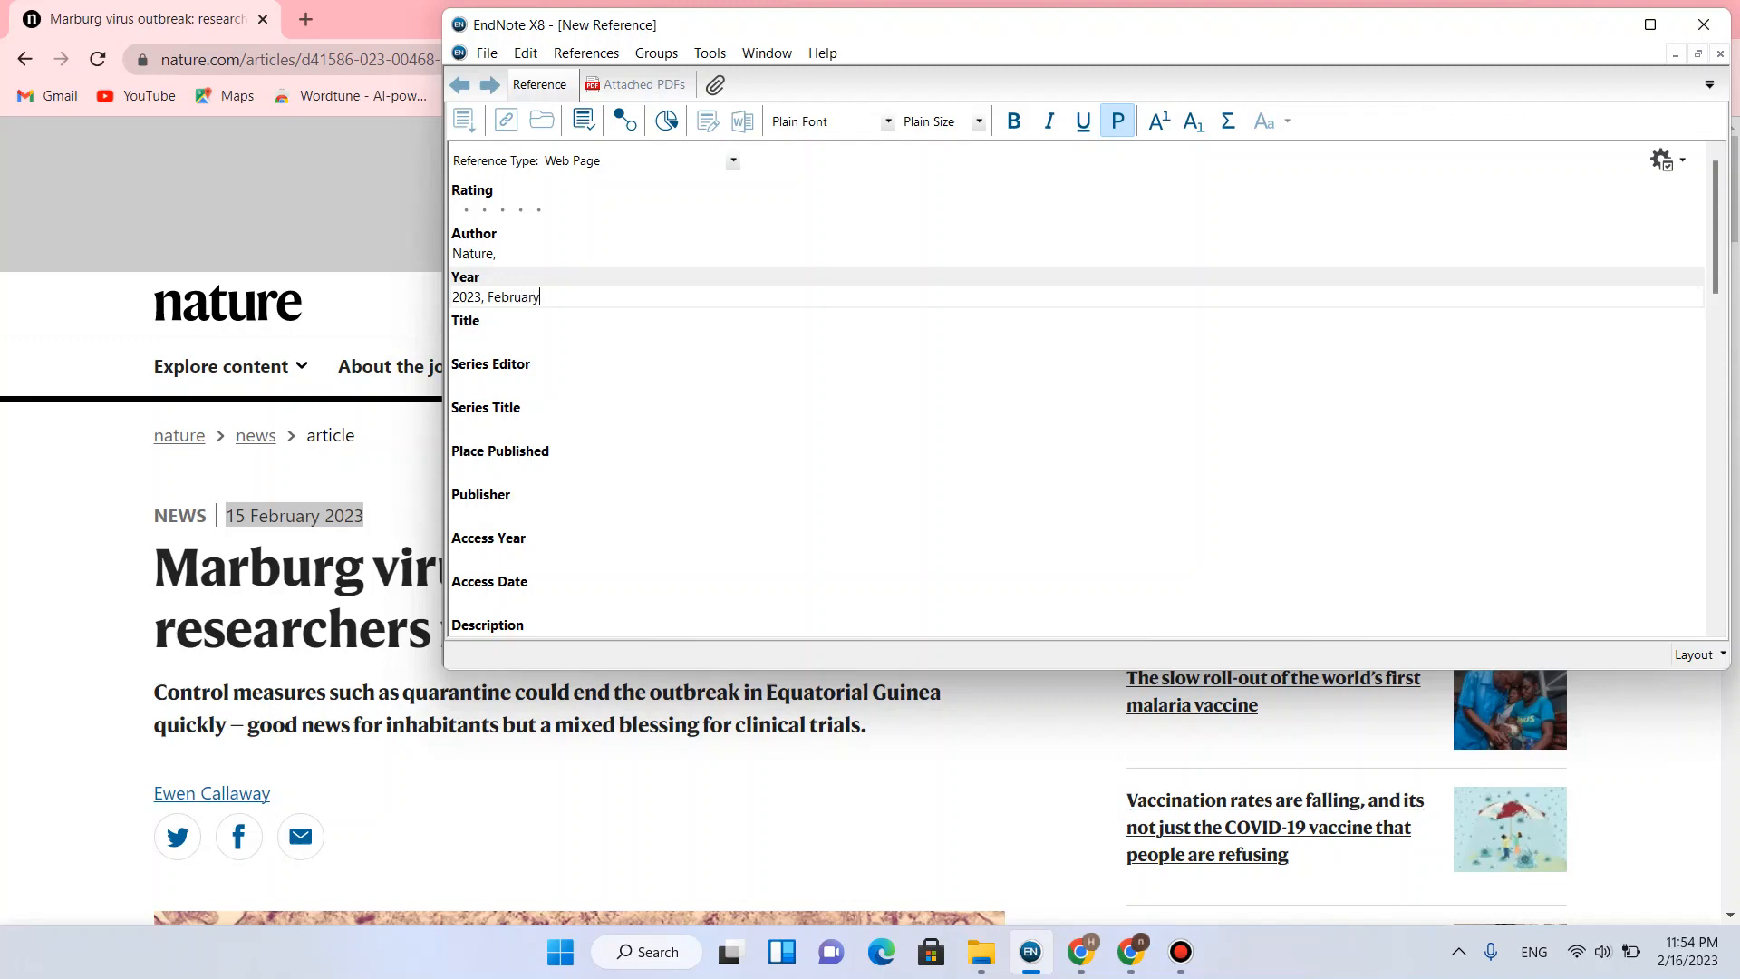
{"action": "type", "text": "15"}
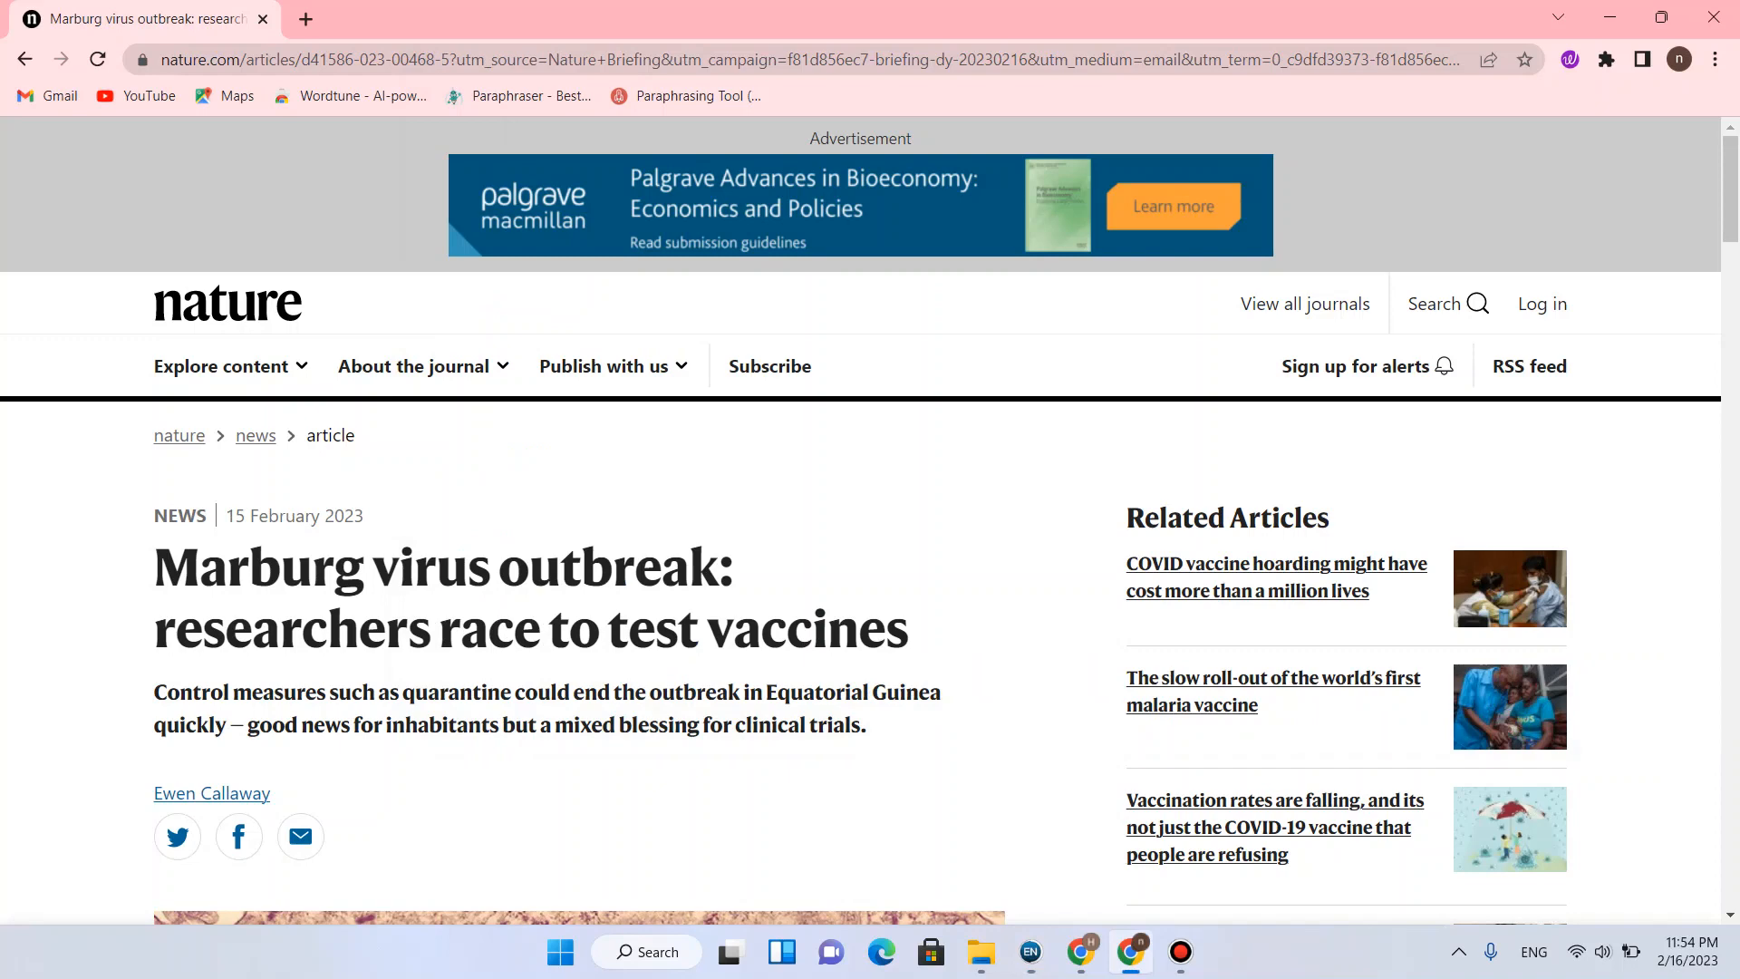
Start selecting the article headline on the Nature page
{"action": "left_click", "coordinate": [1028, 950]}
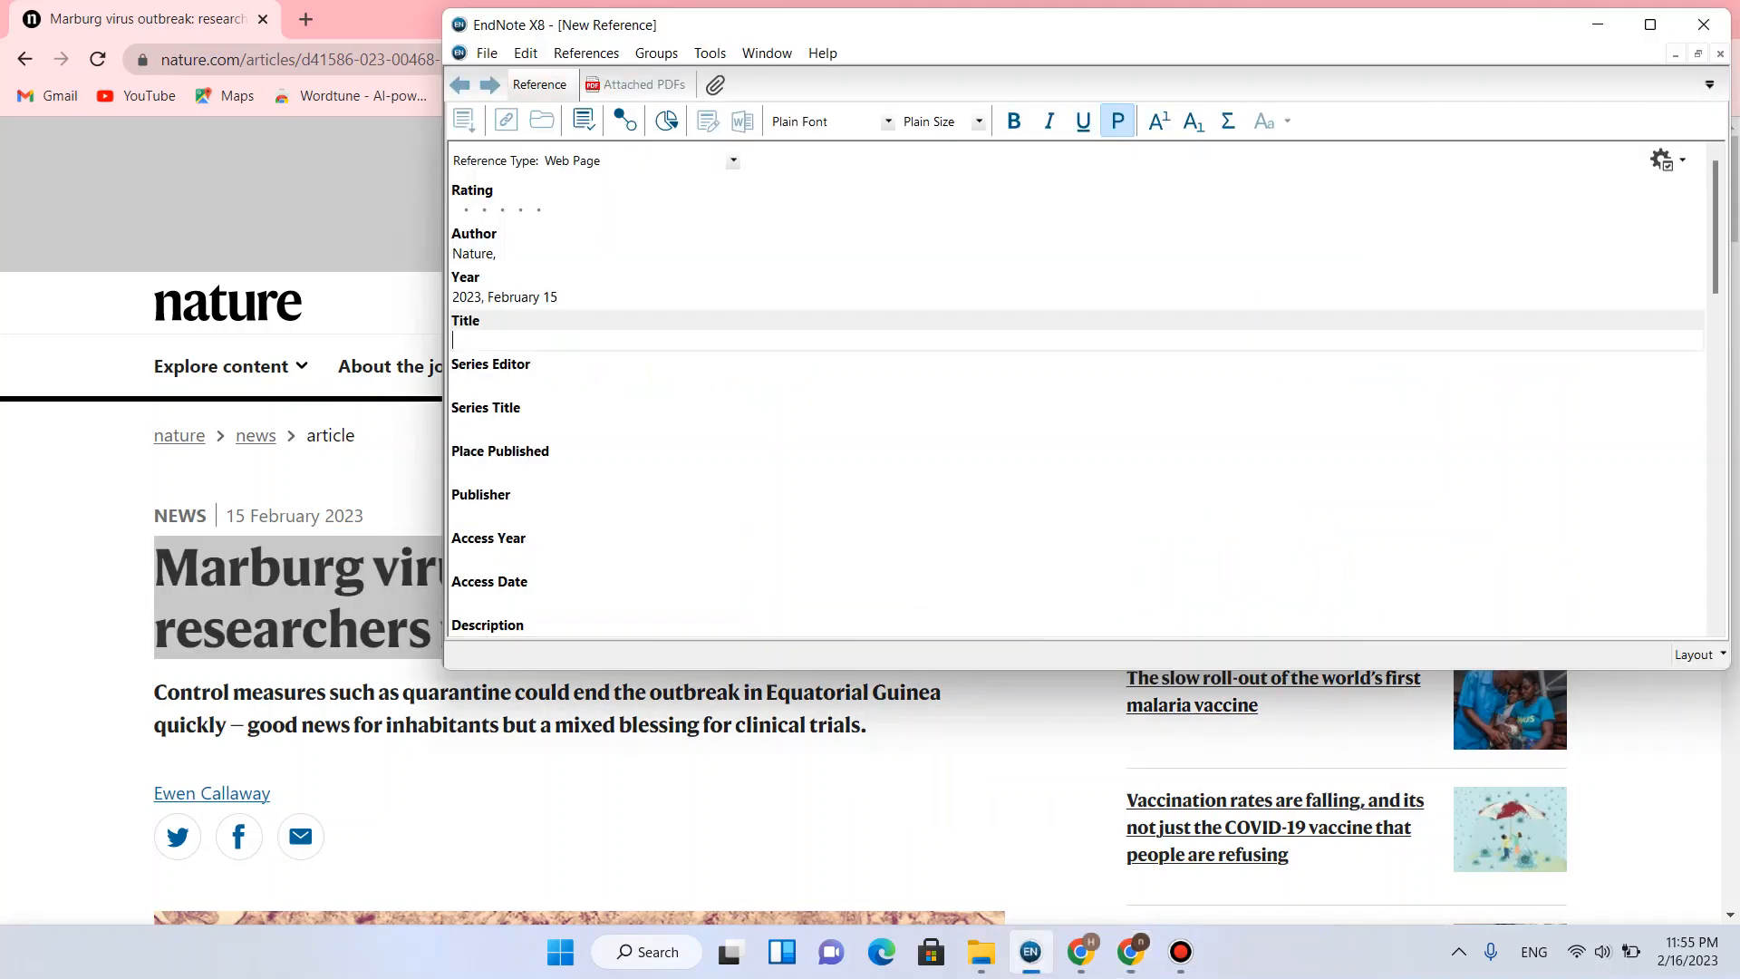
Paste the headline as the title and convert it to sentence case
{"action": "right_click", "coordinate": [499, 341]}
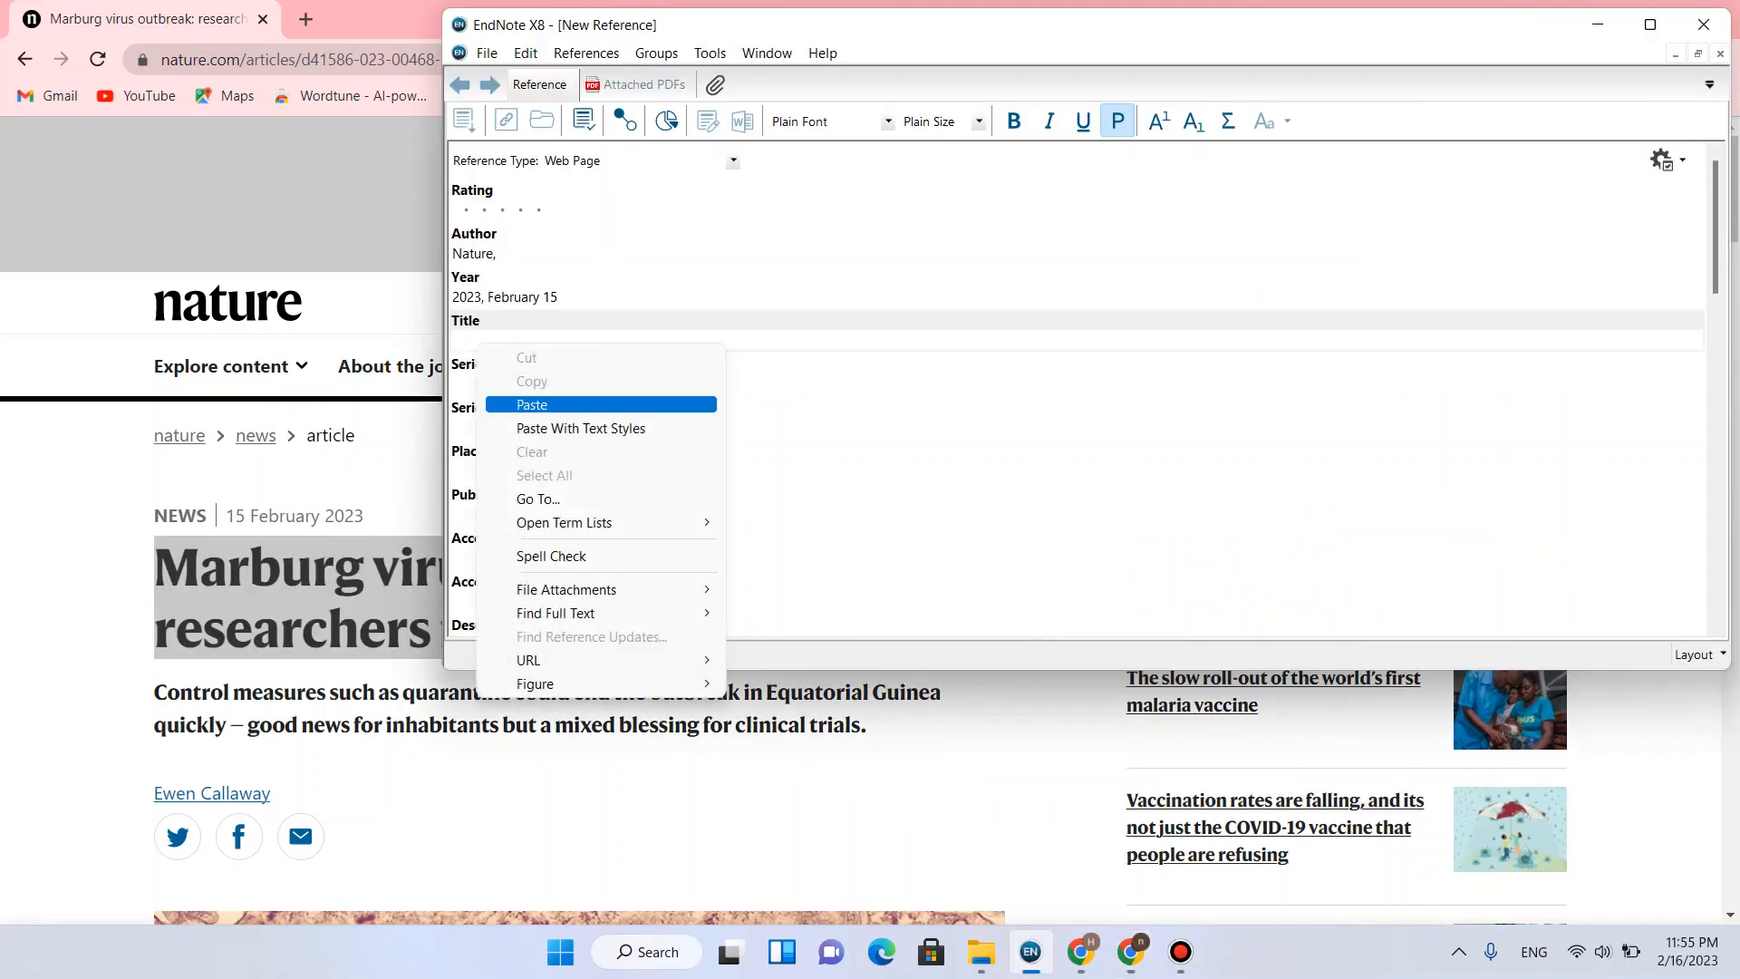
{"action": "left_click", "coordinate": [530, 404]}
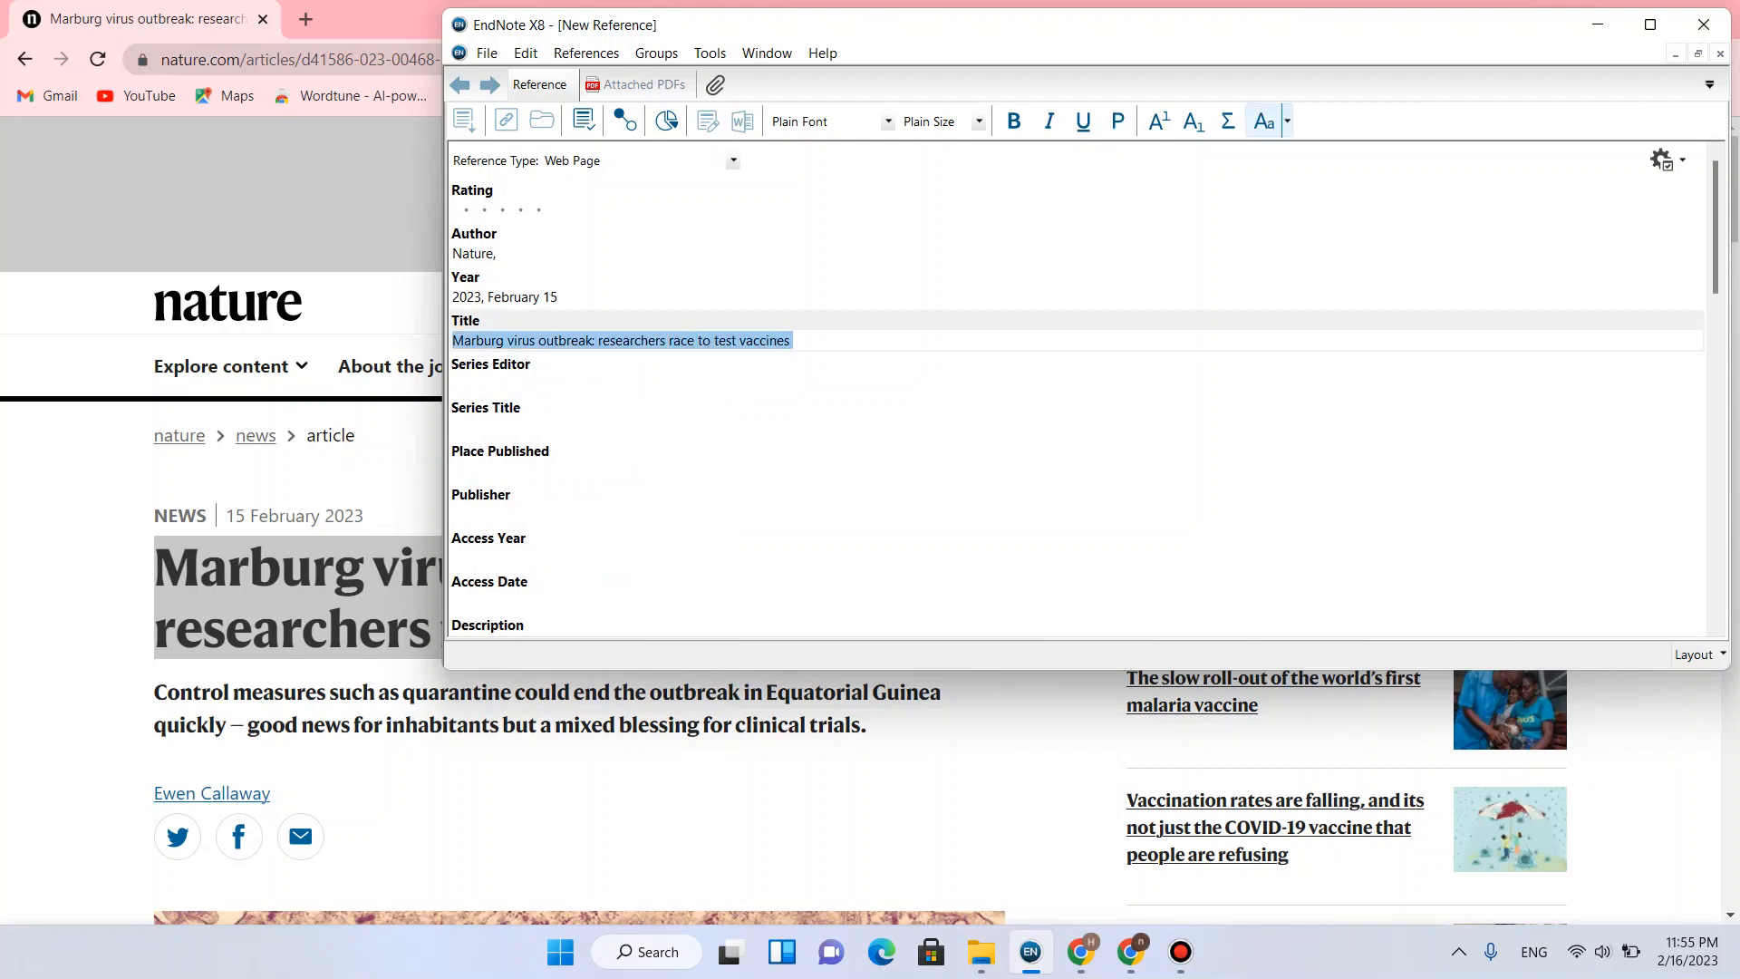
{"action": "left_click", "coordinate": [1261, 121]}
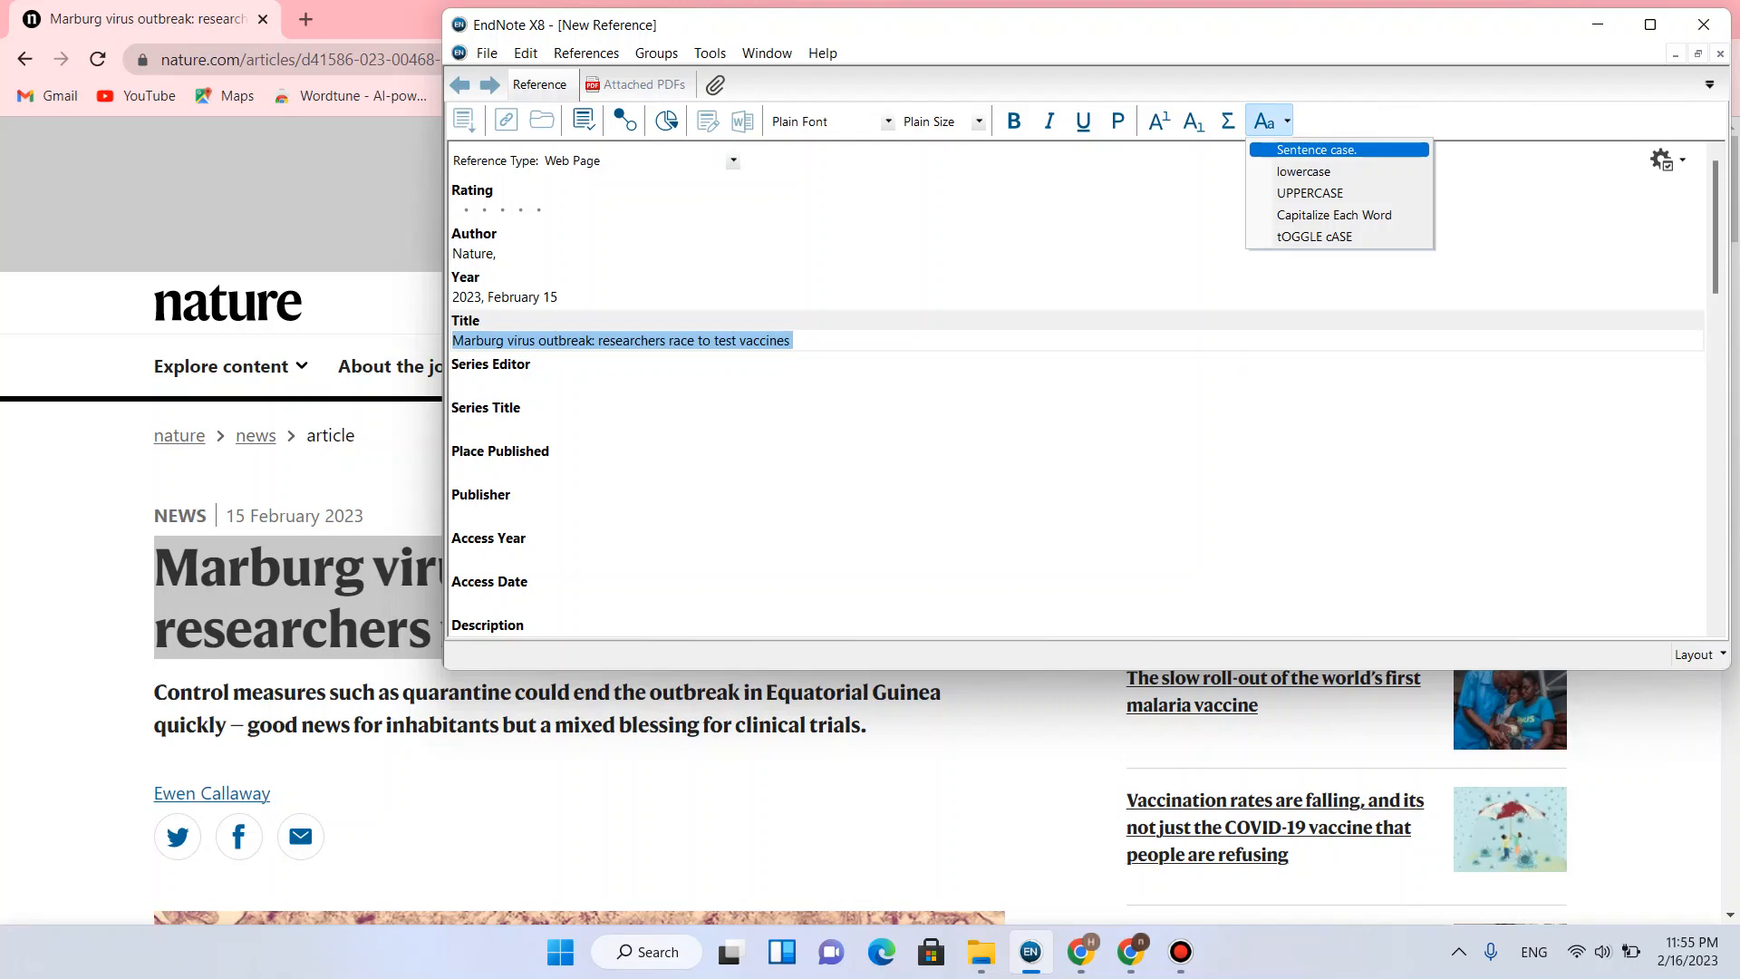
{"action": "left_click", "coordinate": [1316, 149]}
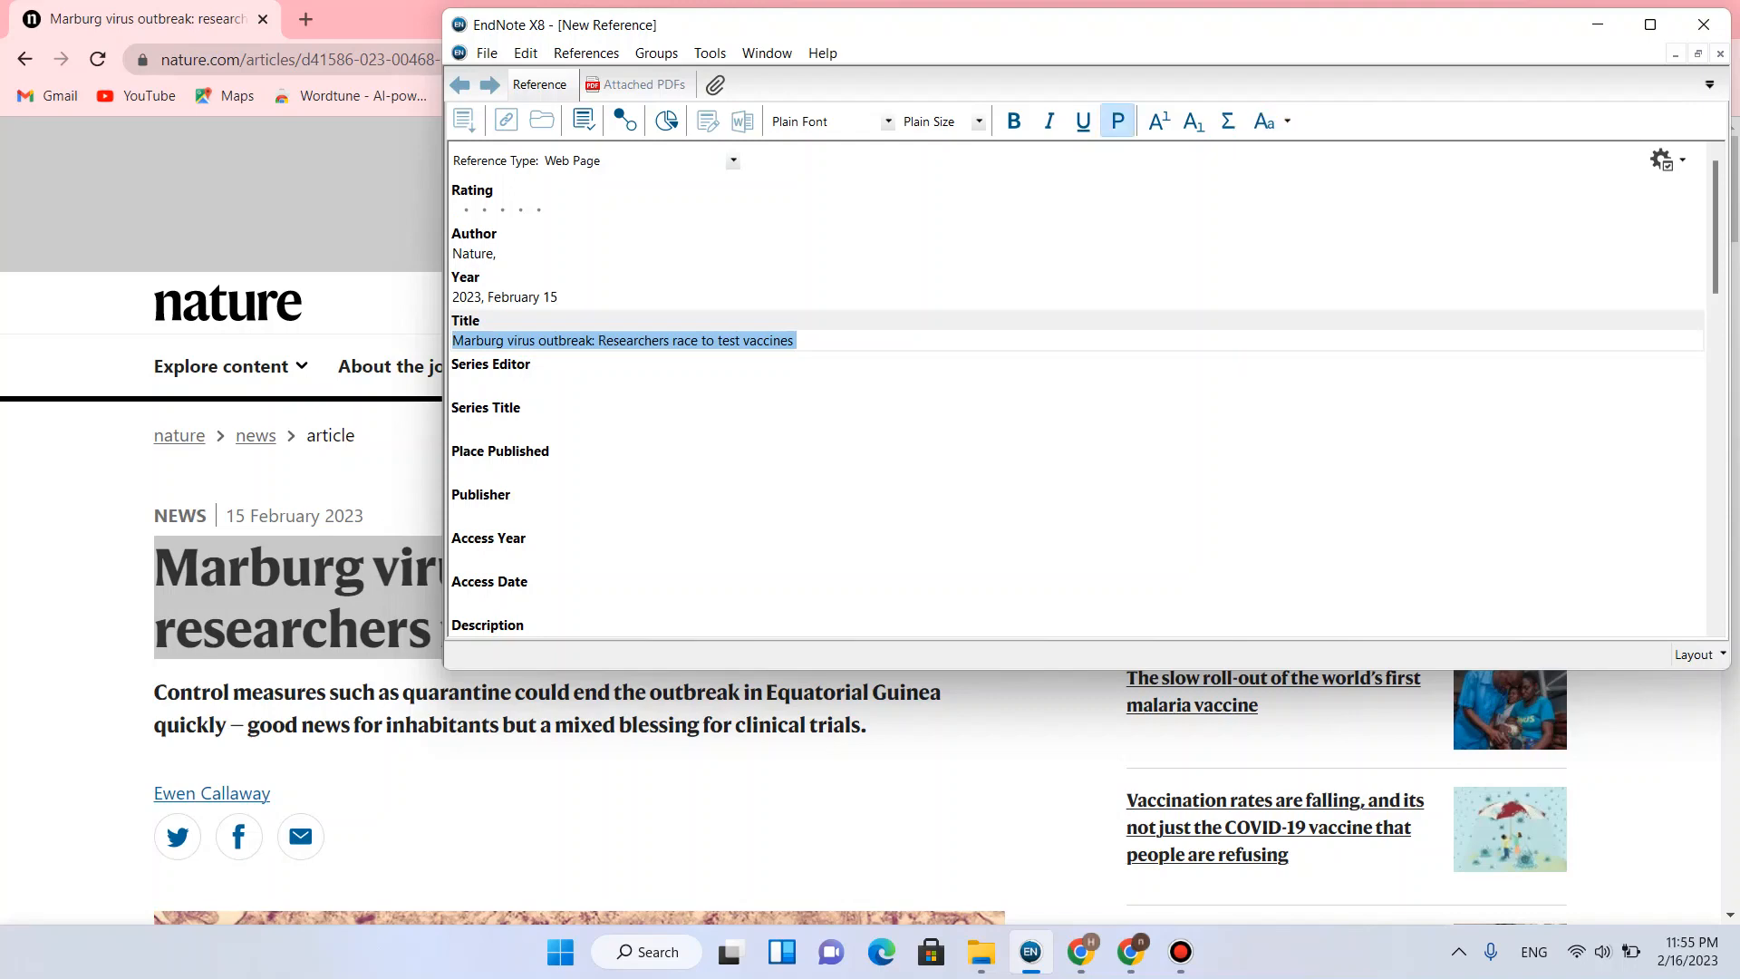
{"action": "scroll", "scroll_direction": "down", "scroll_amount": 3}
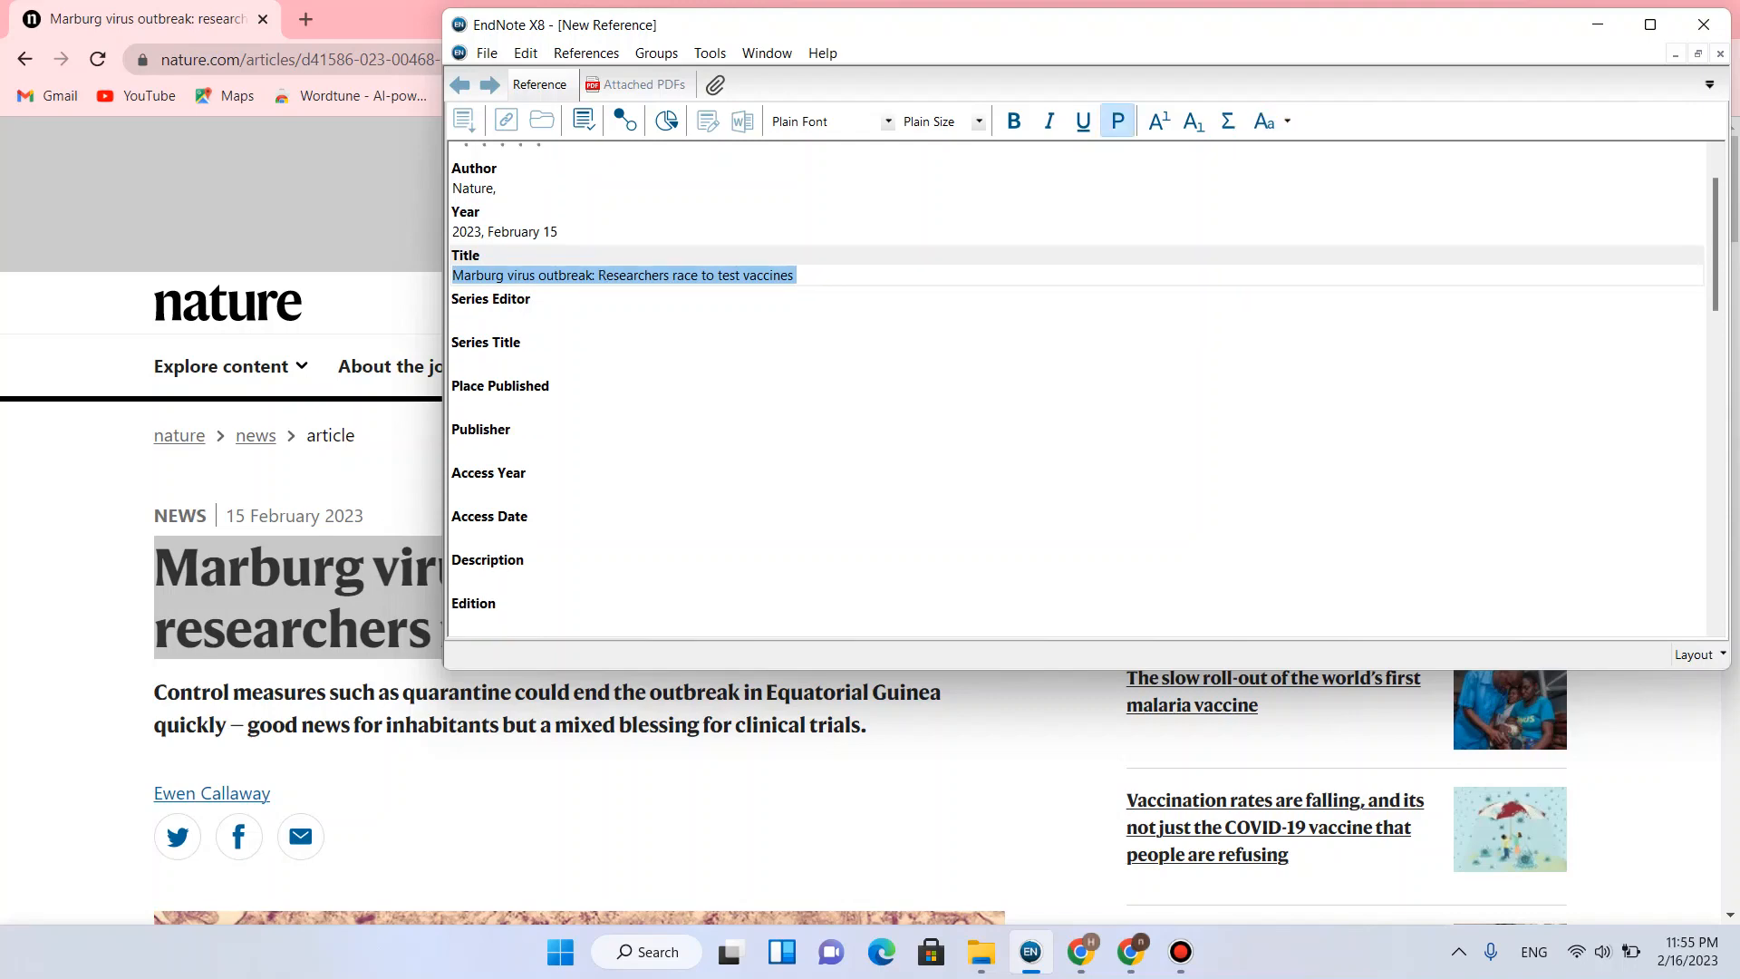
{"action": "scroll", "scroll_direction": "down", "scroll_amount": 3}
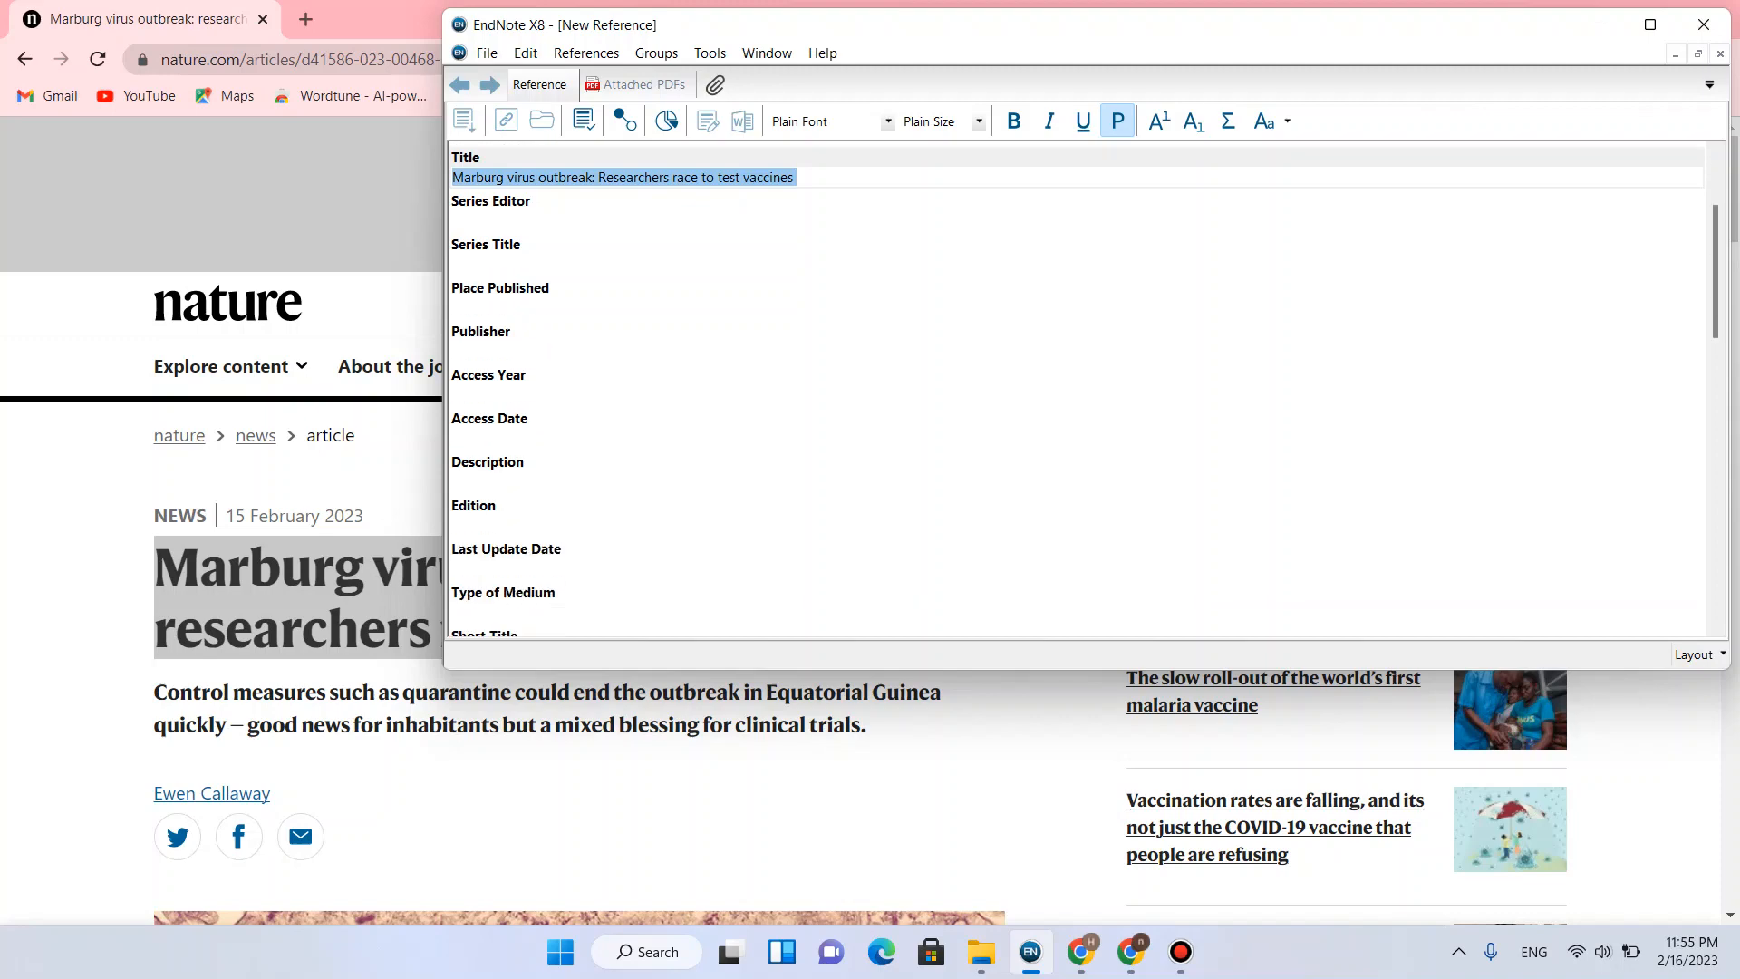
{"action": "scroll", "scroll_direction": "down", "scroll_amount": 3}
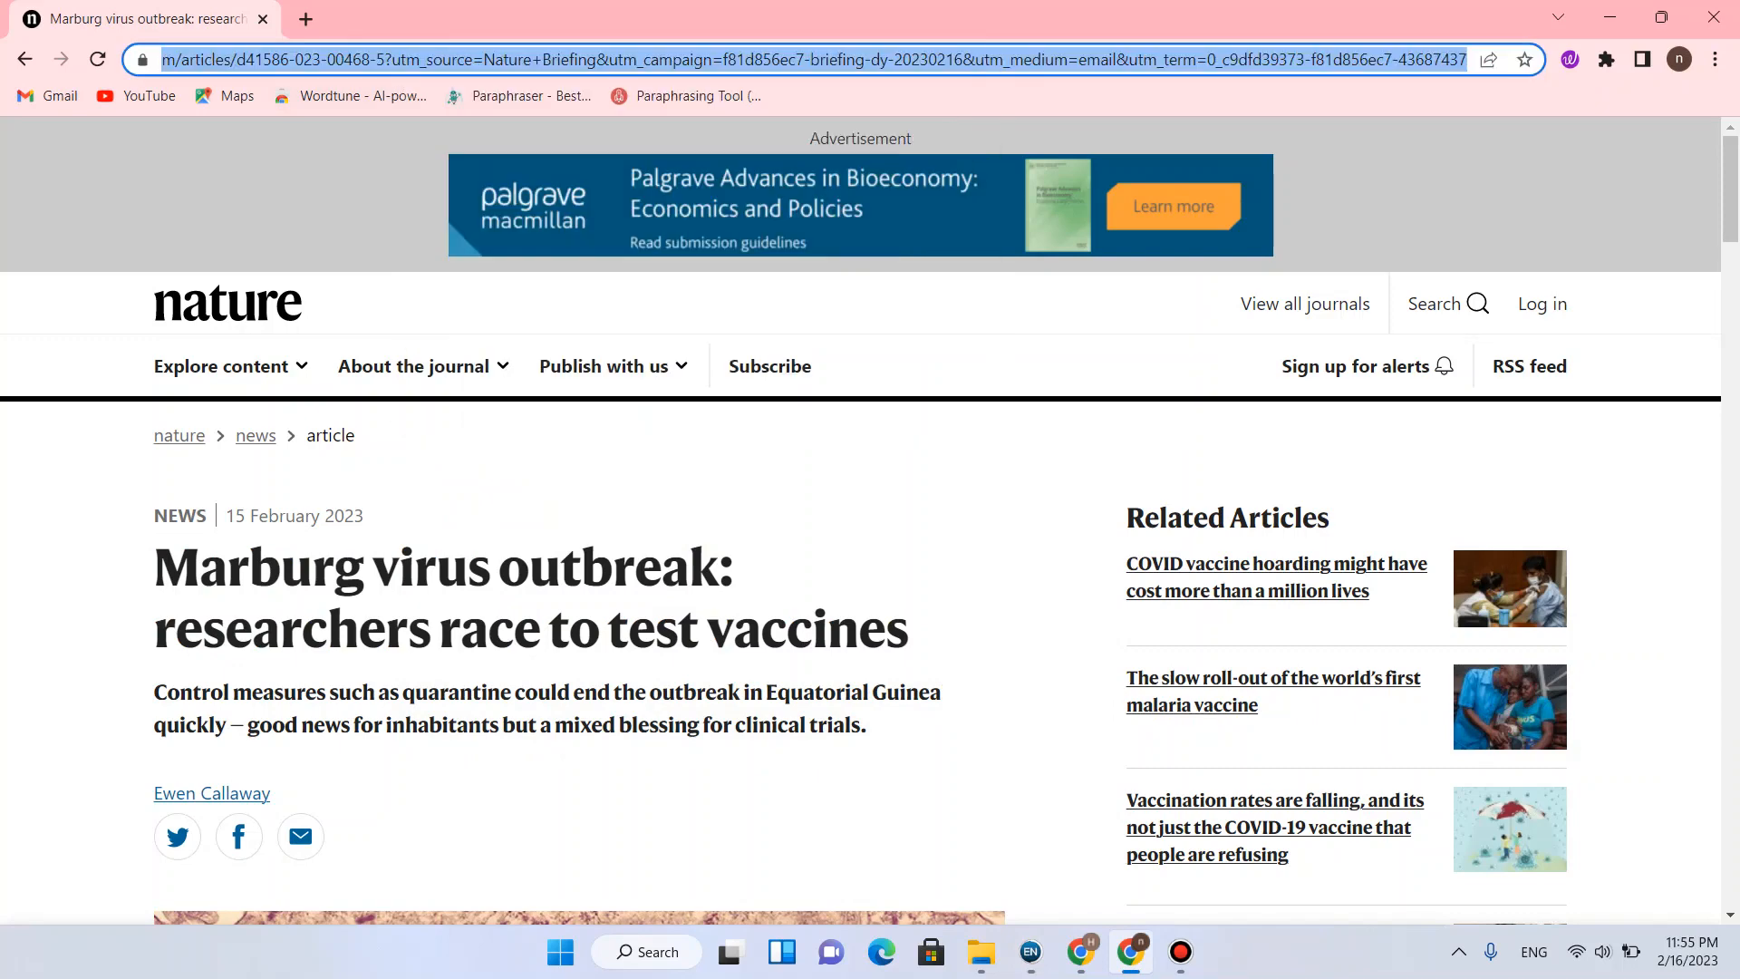
Switch back to the EndNote reference with the article URL copied
{"action": "left_click", "coordinate": [1027, 951]}
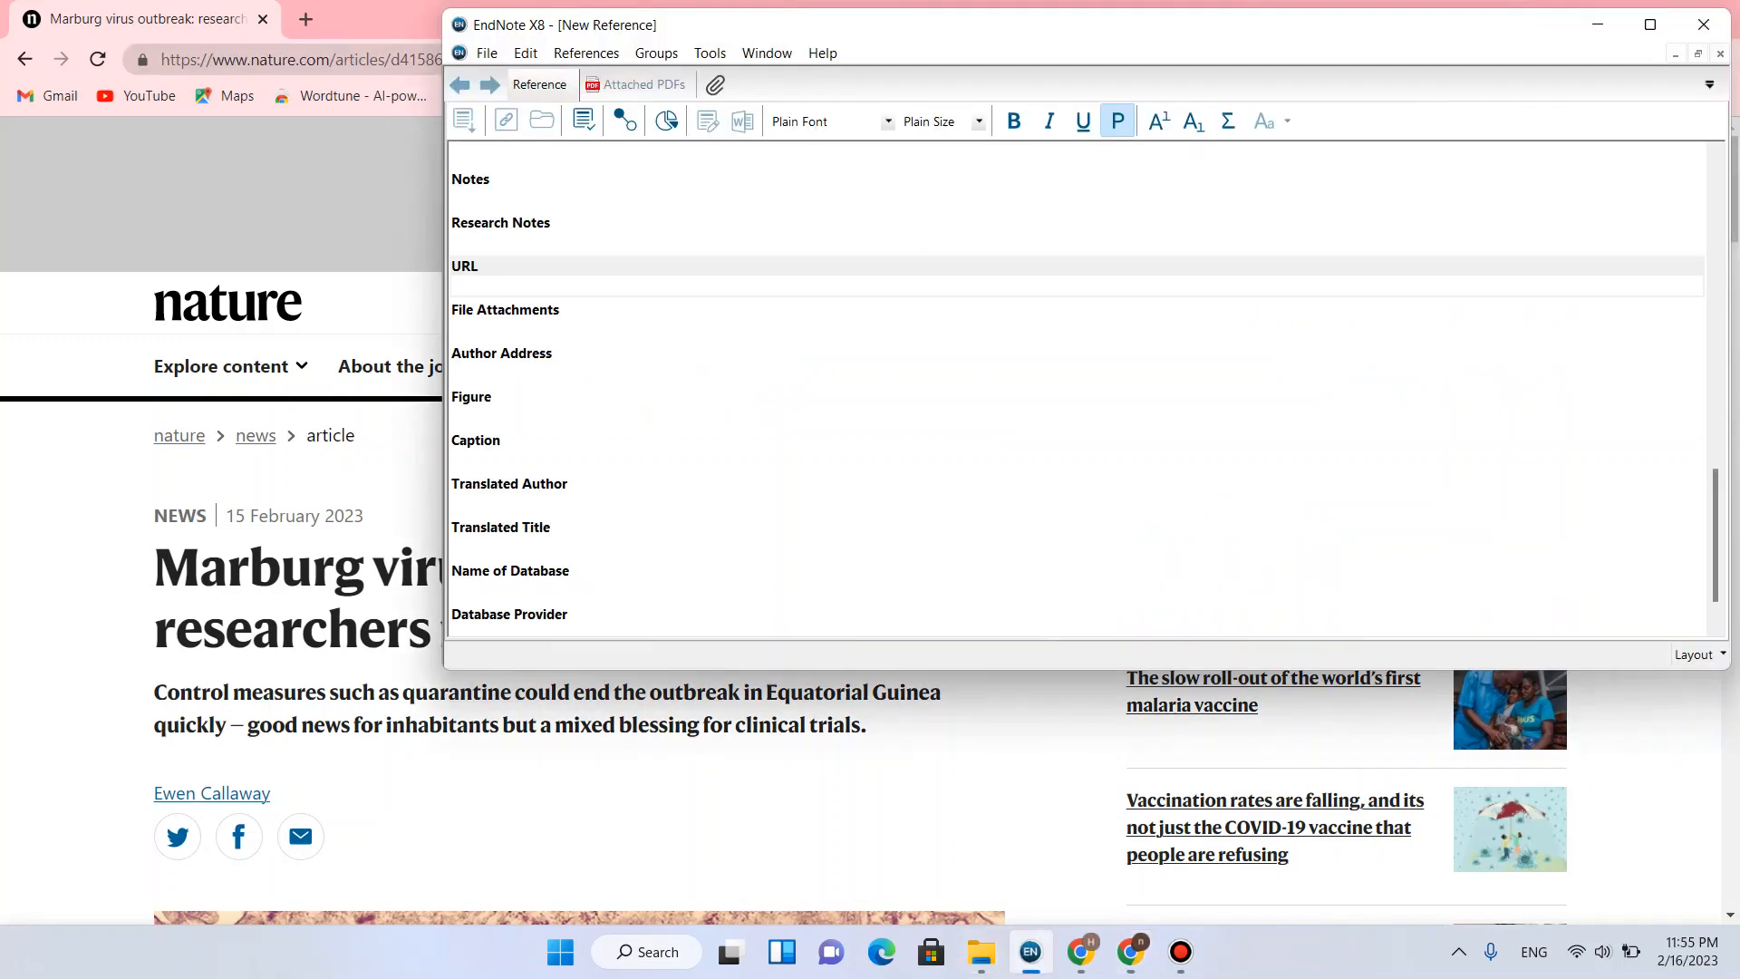
Paste the copied article web address into the URL field
{"action": "right_click", "coordinate": [465, 286]}
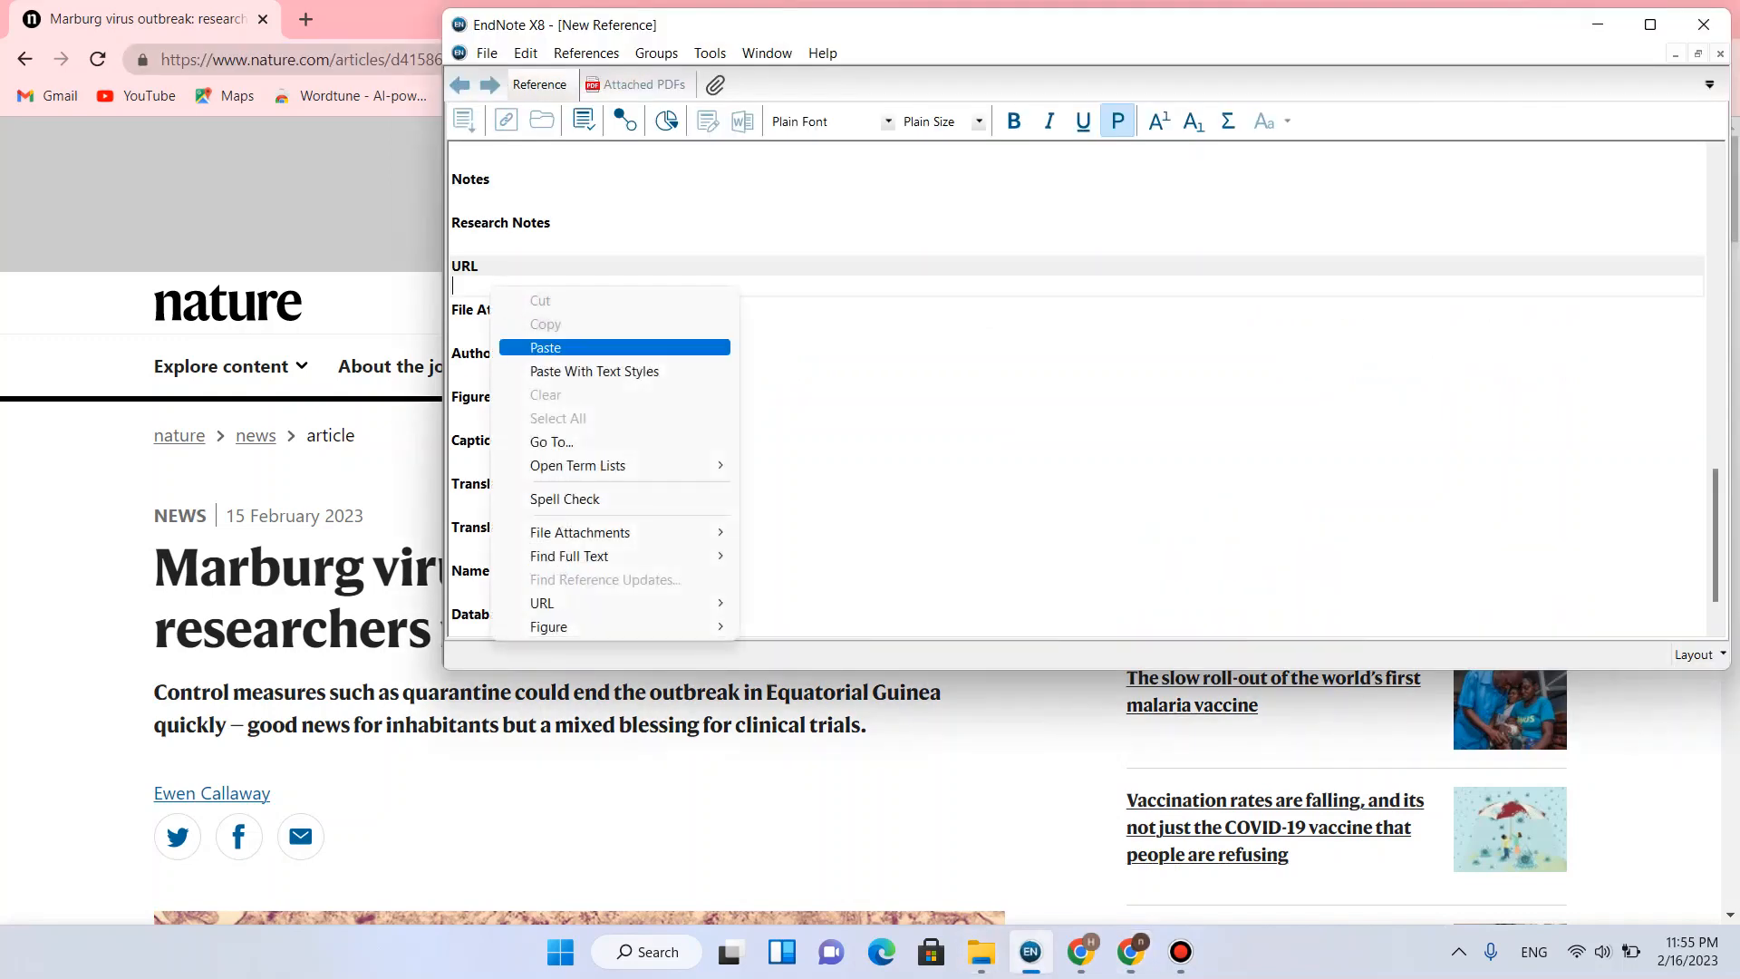
{"action": "left_click", "coordinate": [544, 347]}
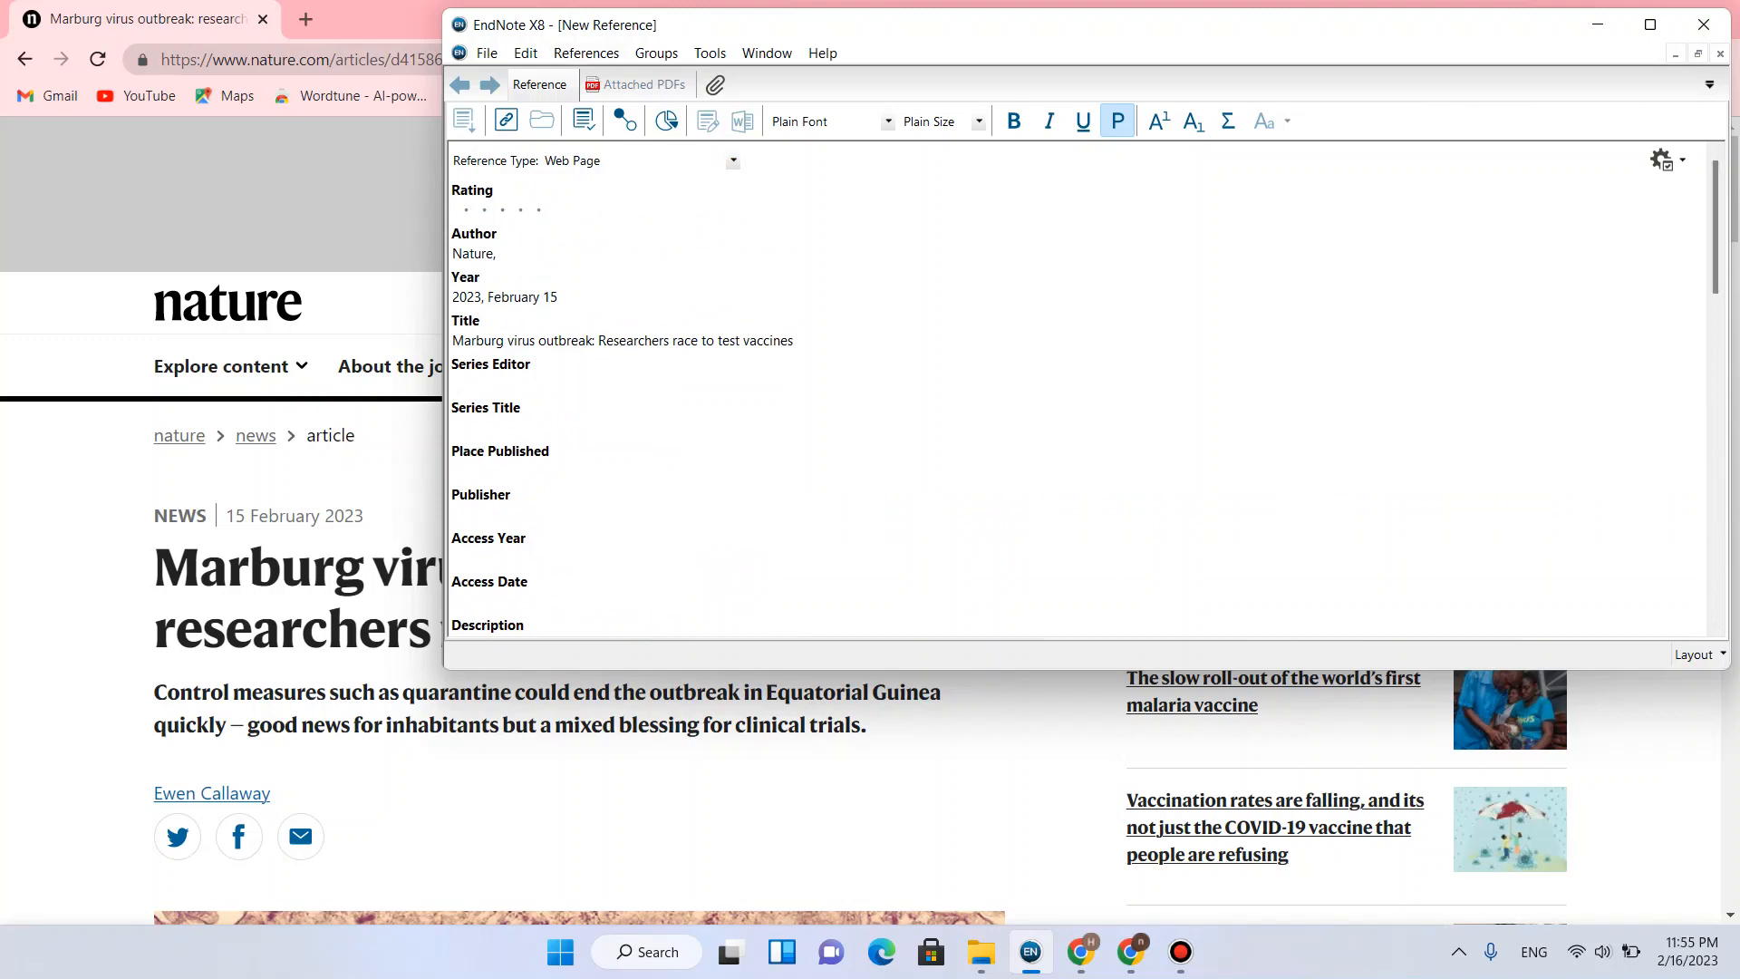
Open the File menu to save the Web Page reference
{"action": "left_click", "coordinate": [485, 52]}
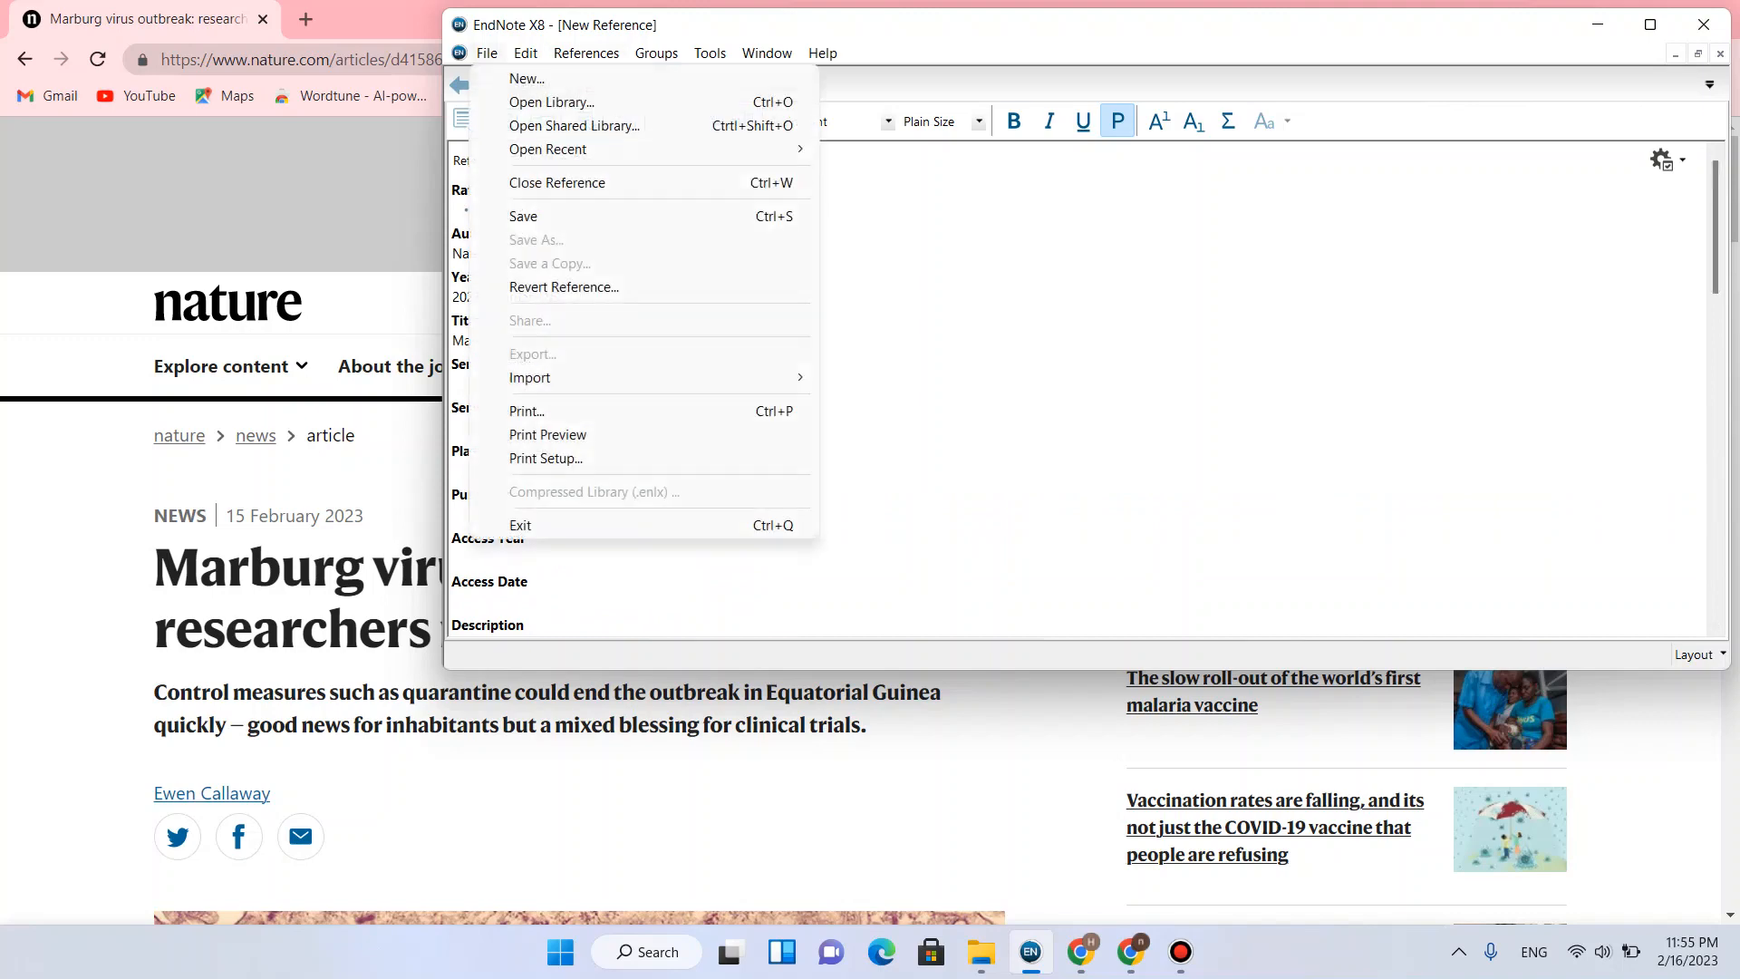
{"action": "mouse_move", "coordinate": [523, 217]}
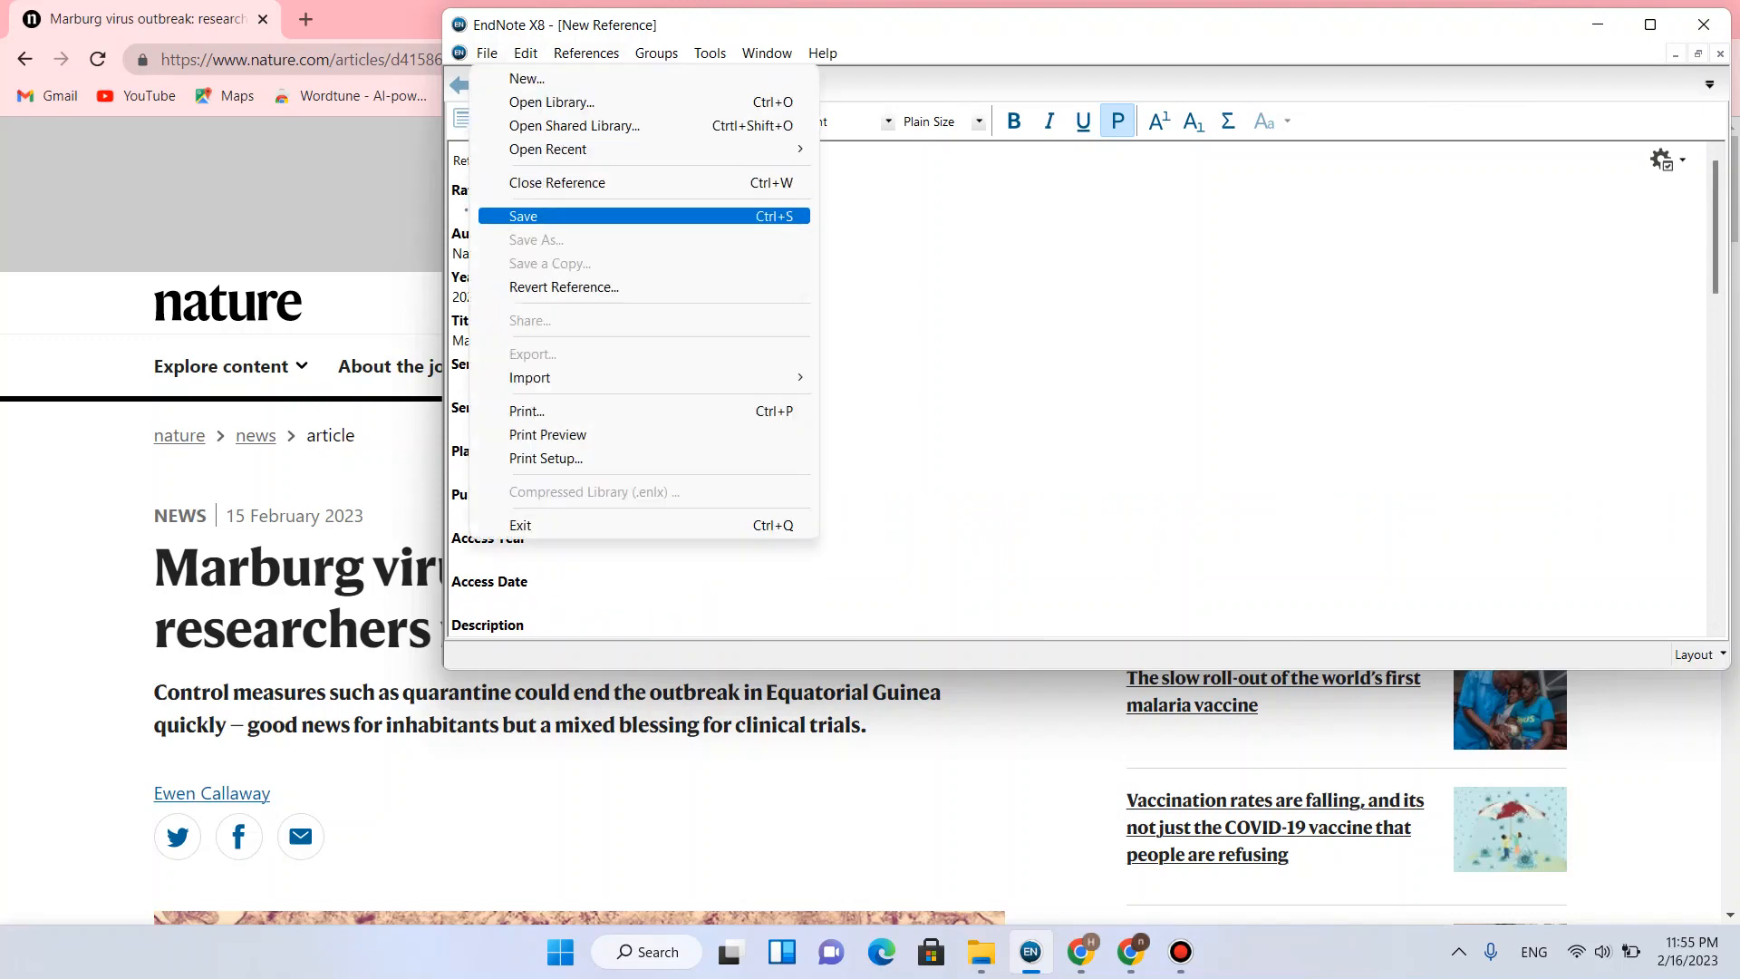